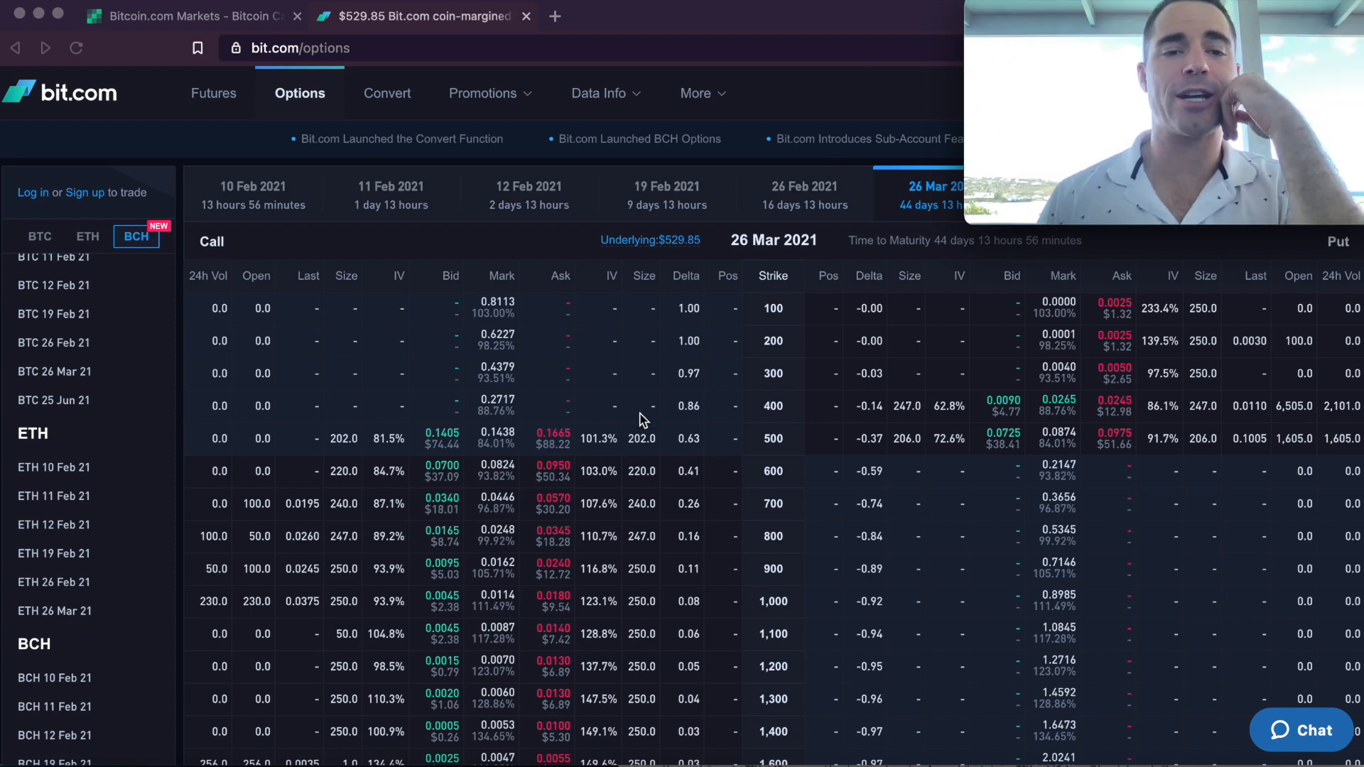
pyautogui.moveTo(717, 484)
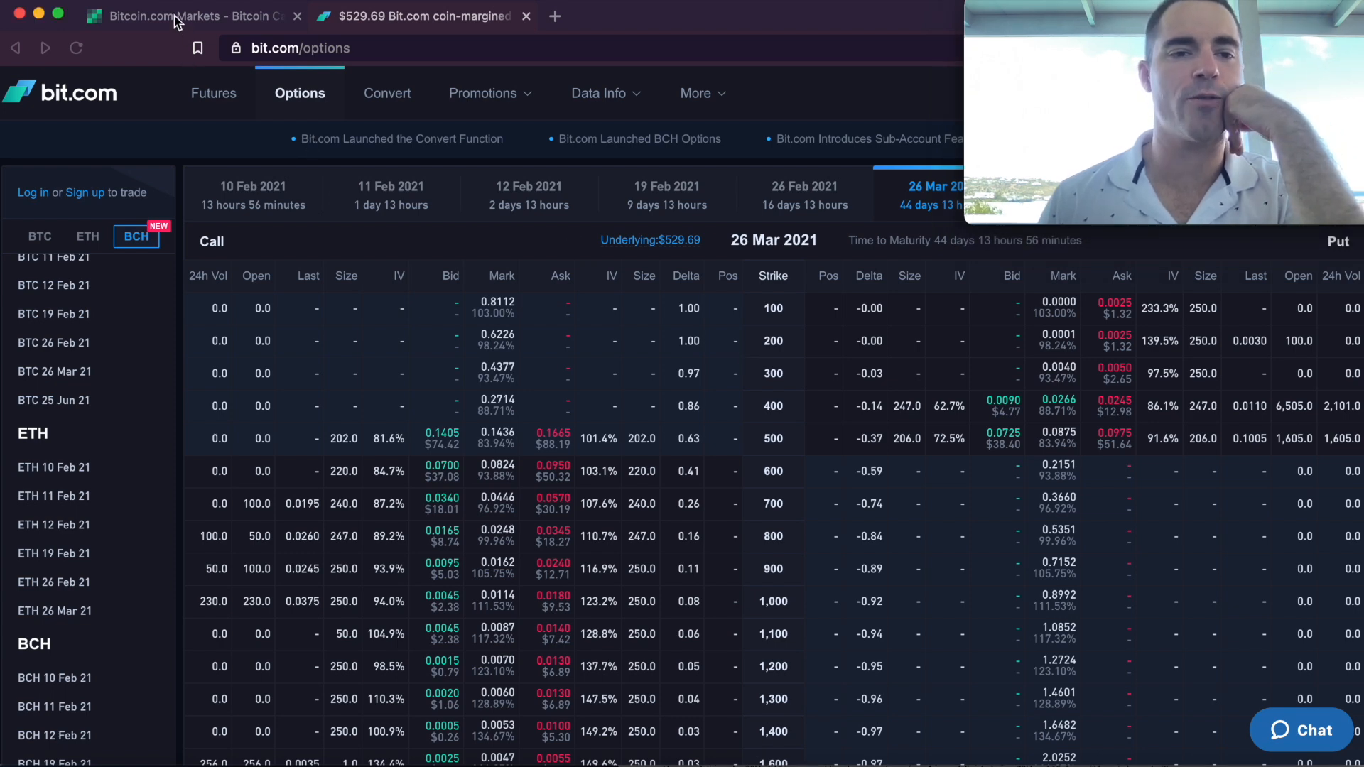
# Switch to the Bitcoin.com Markets list showing Bitcoin Cash ninth at $503.99.
pyautogui.click(178, 18)
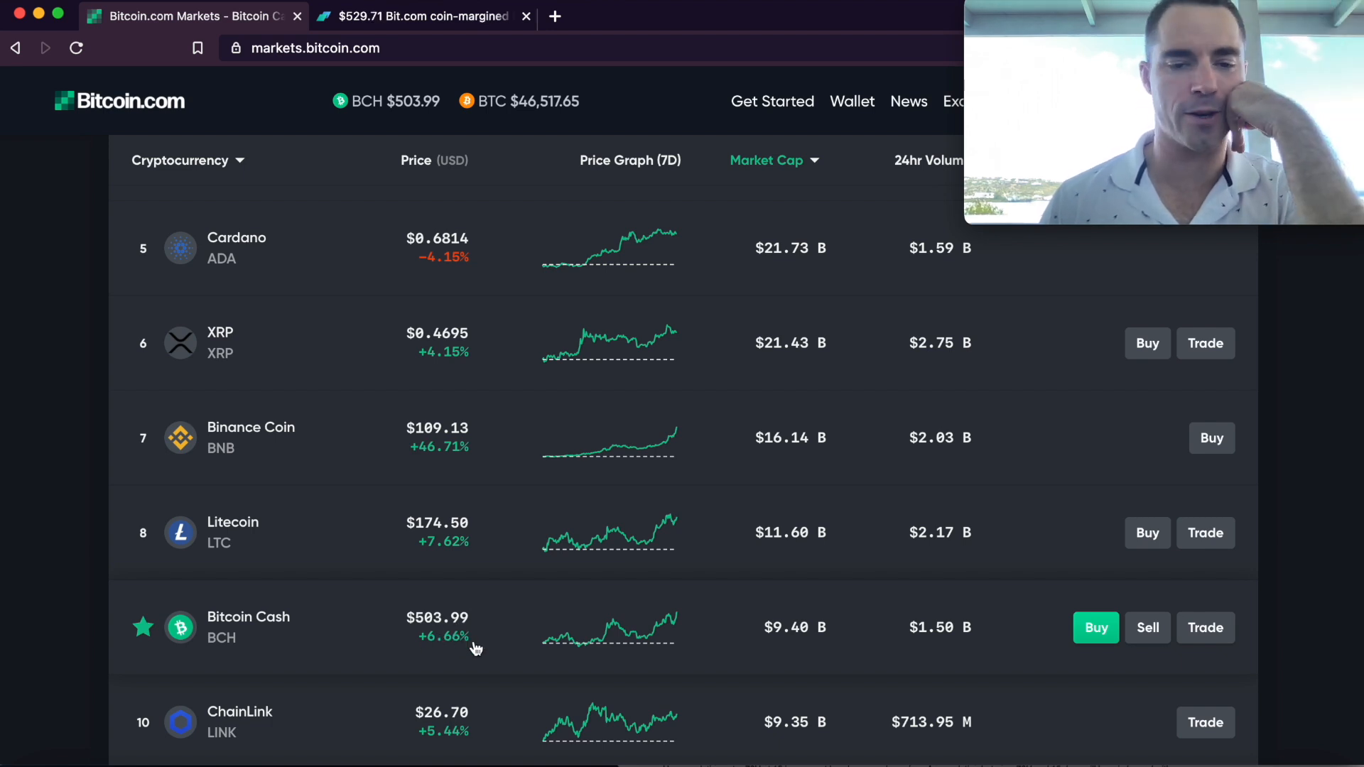
pyautogui.moveTo(512, 658)
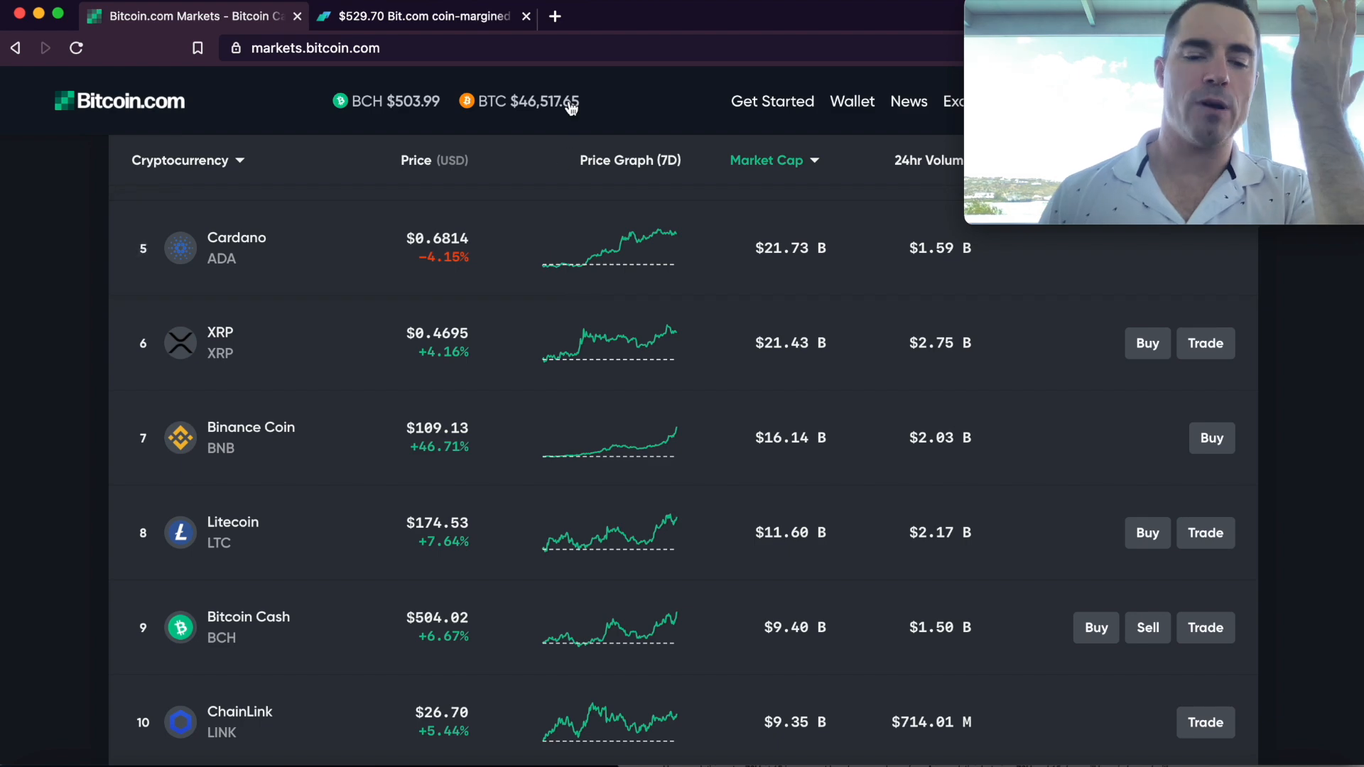
# Return to Bit.com's 26 Mar 2021 BCH options chain, underlying now $530.70.
pyautogui.click(460, 15)
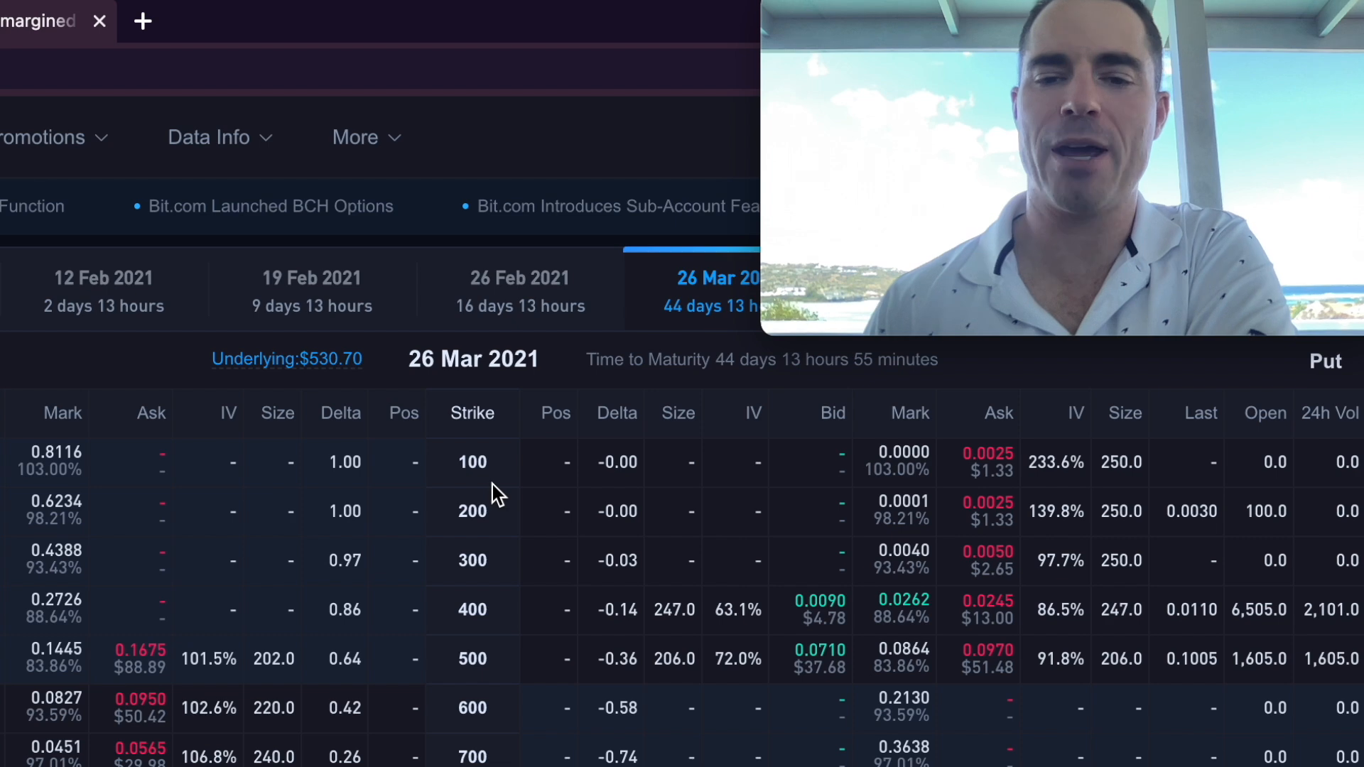
pyautogui.moveTo(783, 387)
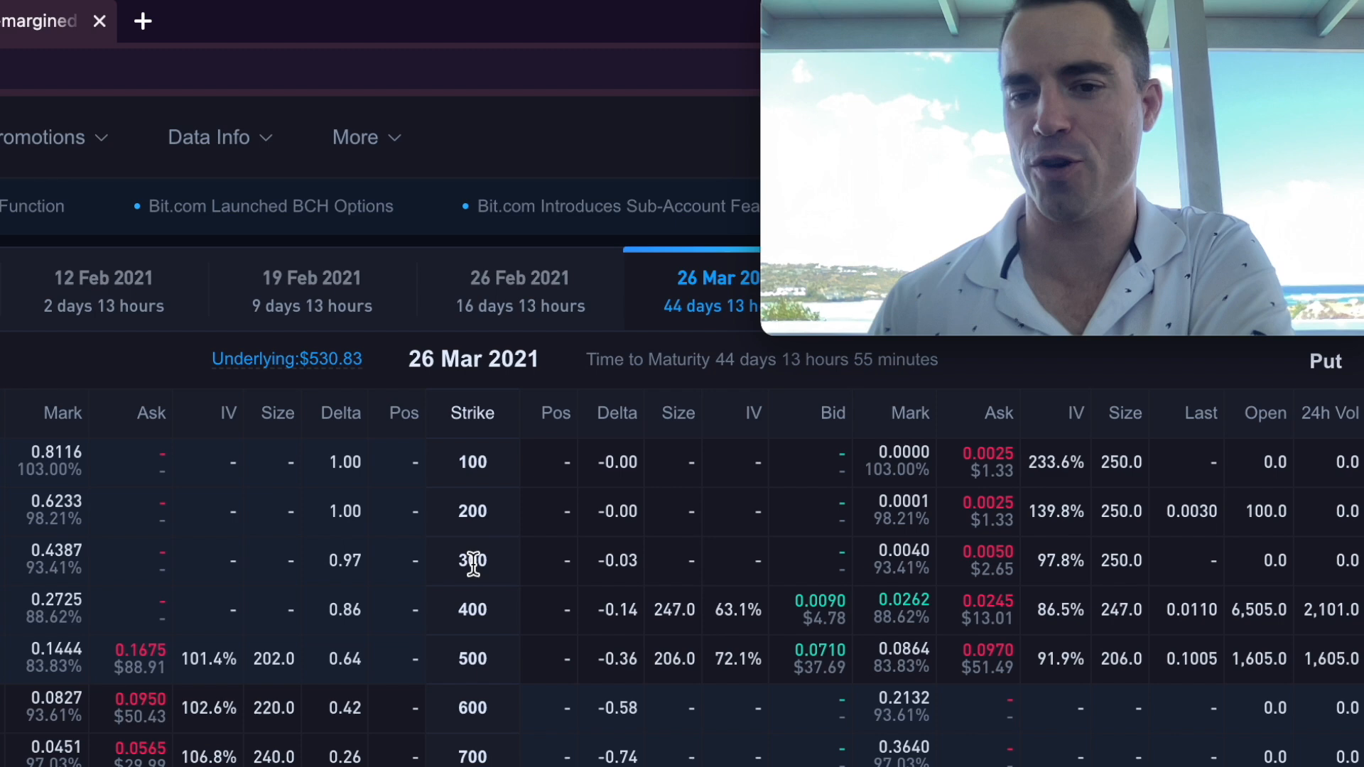
pyautogui.moveTo(474, 635)
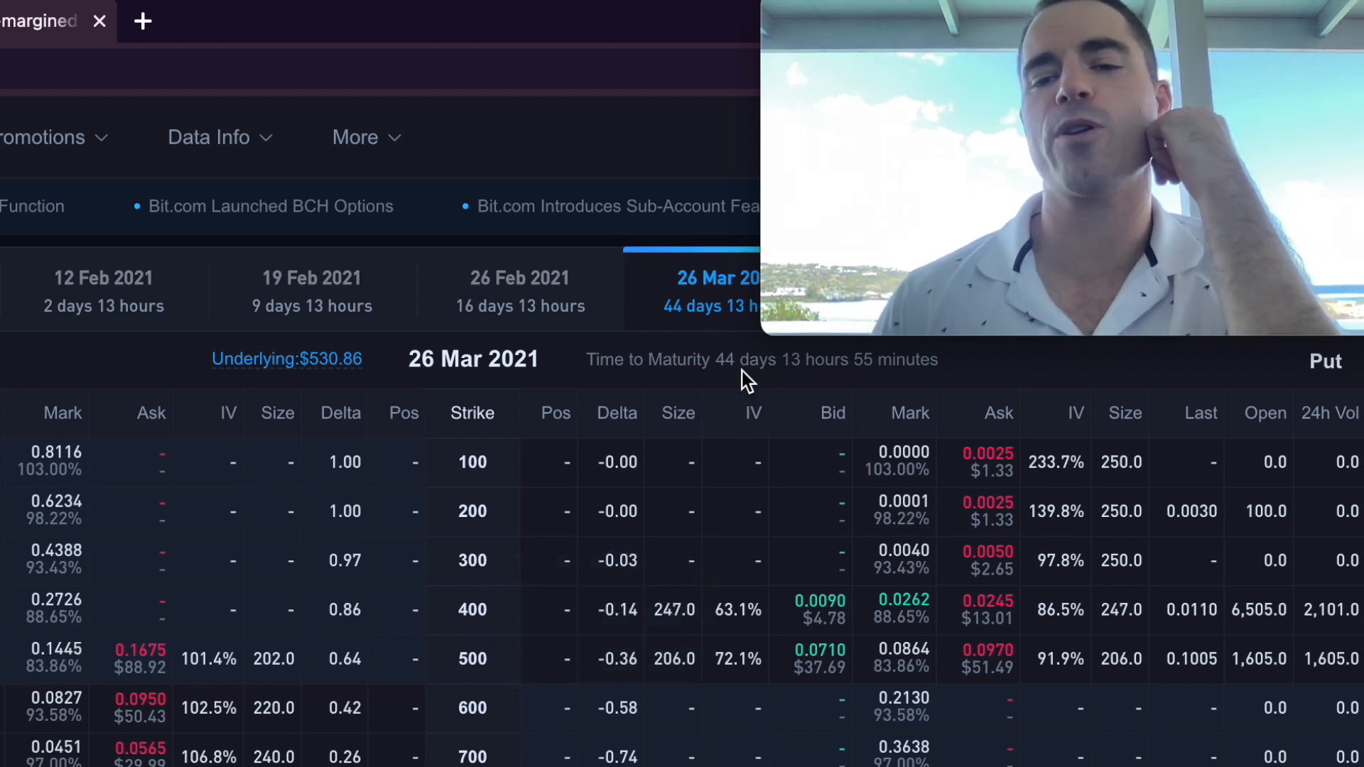
pyautogui.moveTo(474, 637)
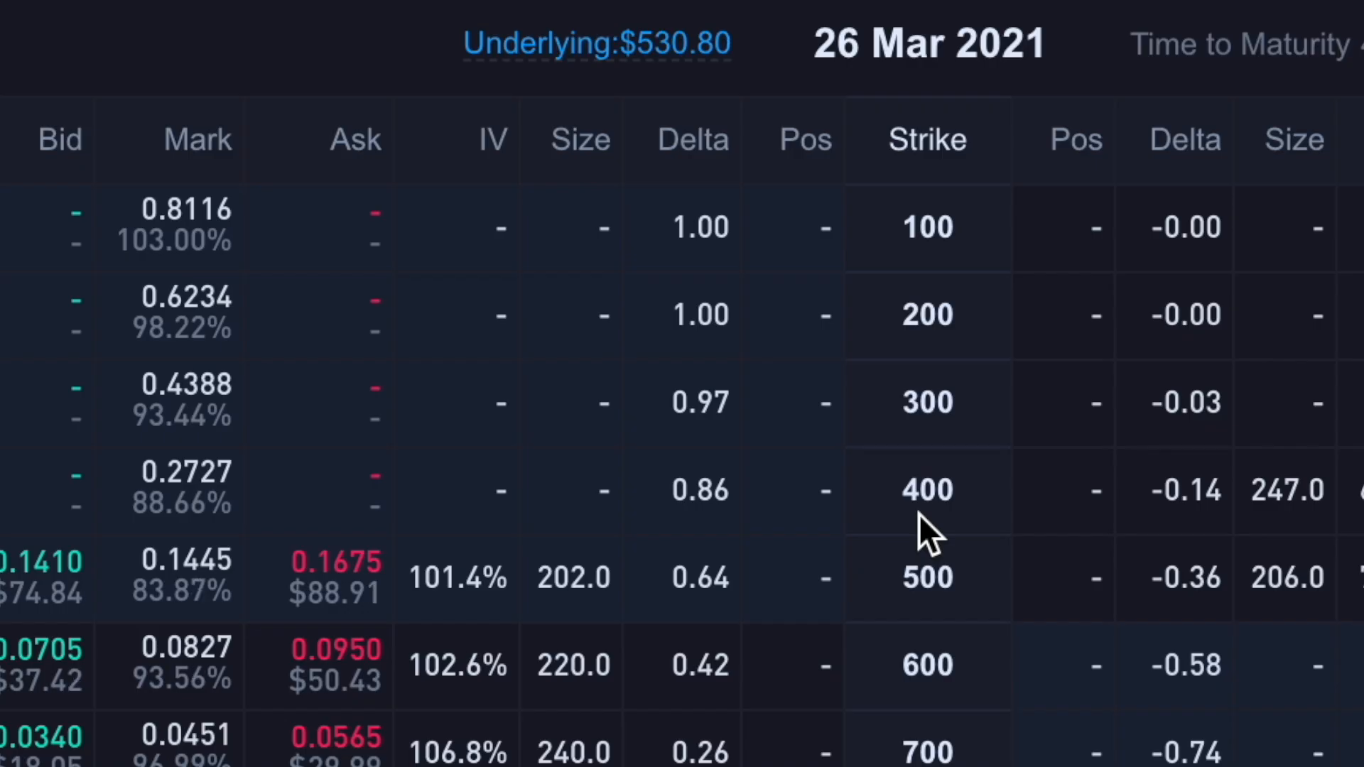
pyautogui.moveTo(966, 493)
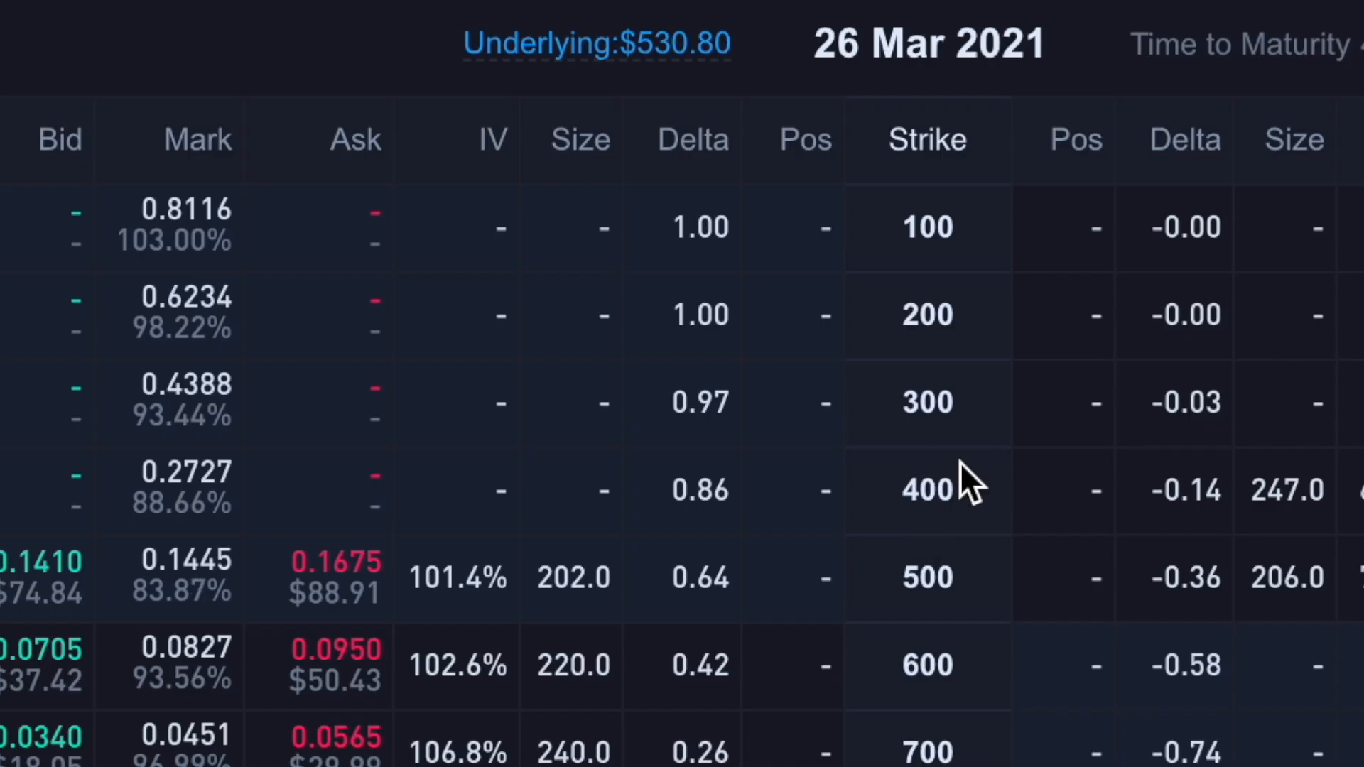
pyautogui.moveTo(580, 53)
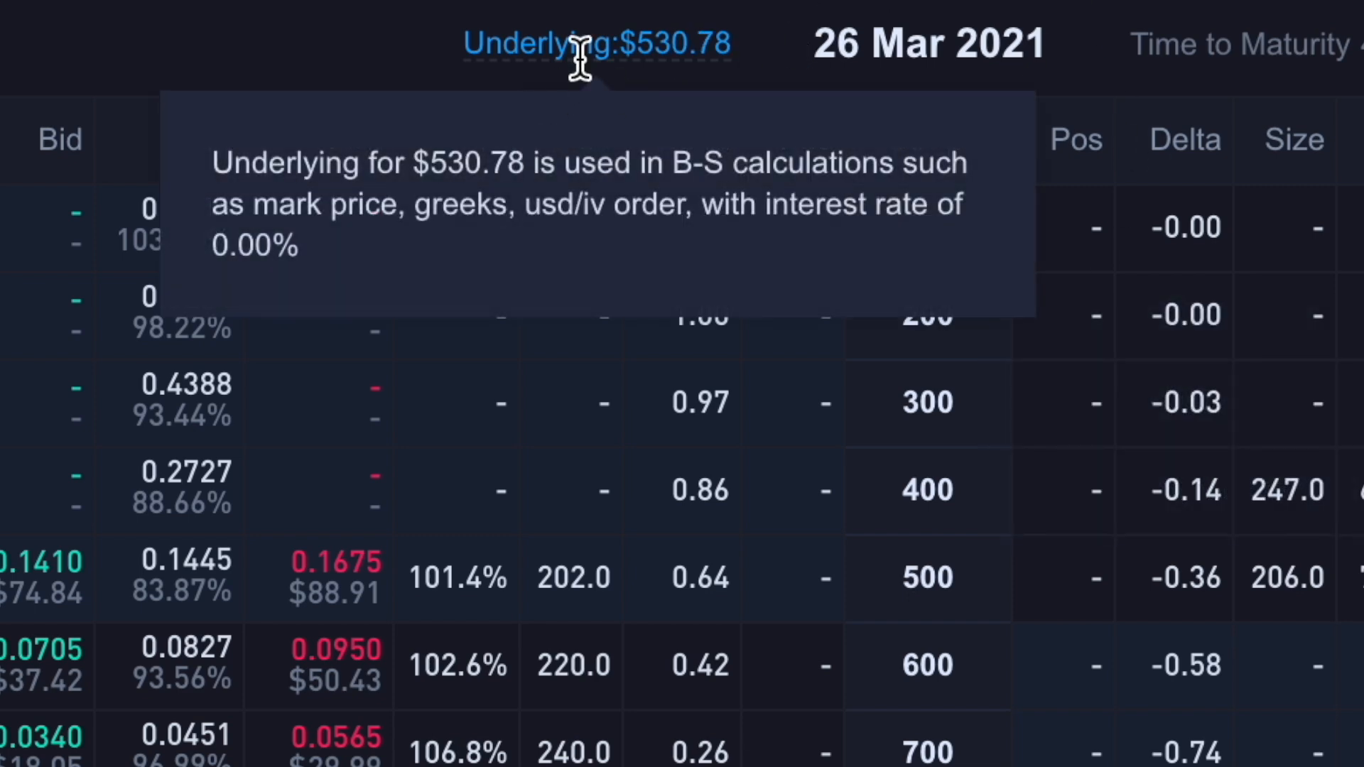
pyautogui.moveTo(1301, 478)
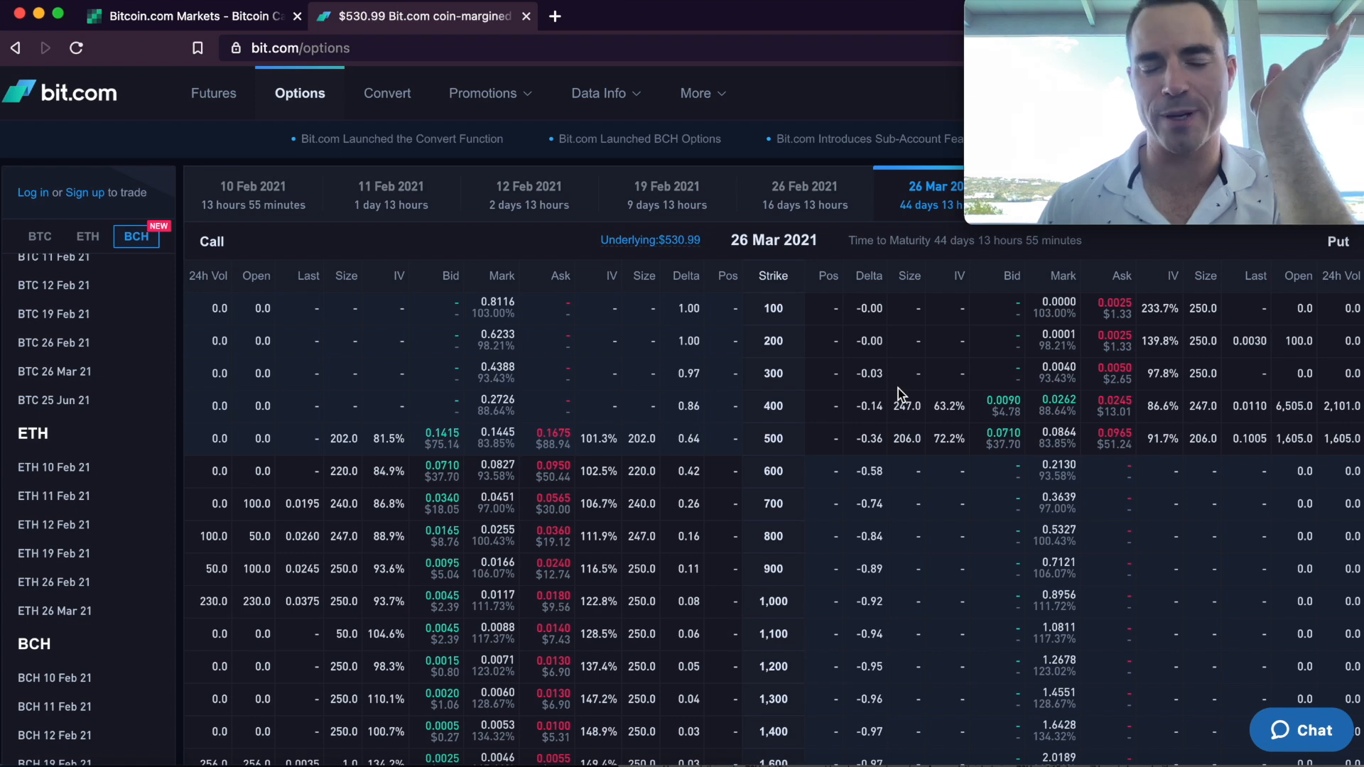
pyautogui.moveTo(901, 503)
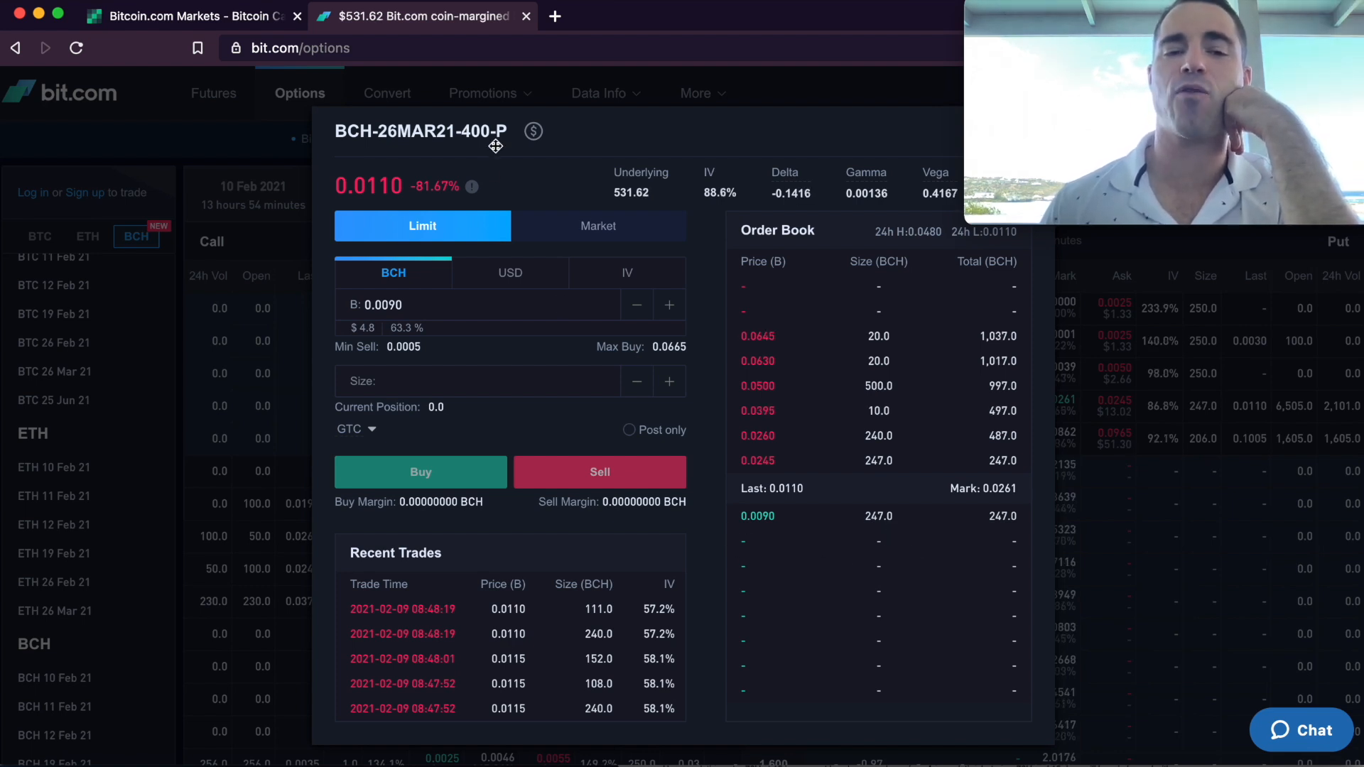
pyautogui.moveTo(959, 622)
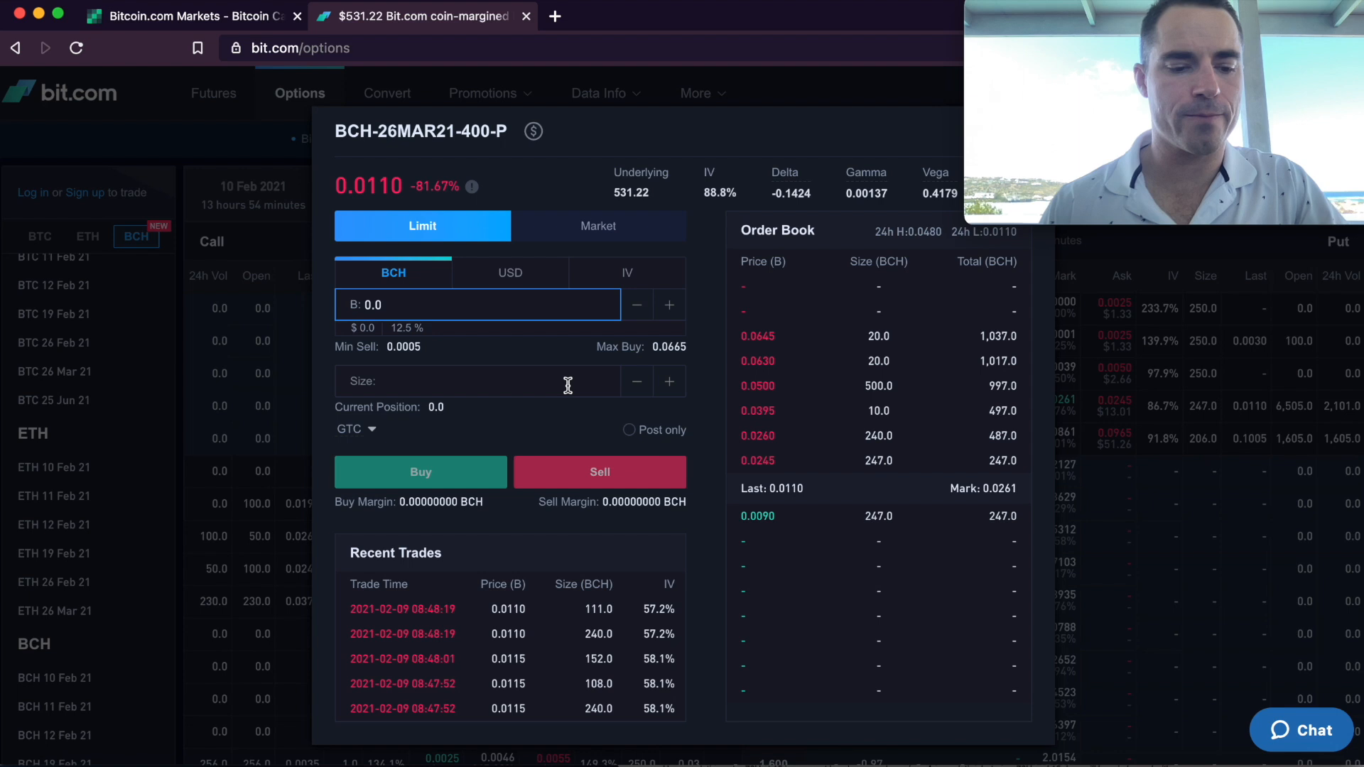
# Enter 0.015 BCH as the limit price in the BCH-26MAR21-400-P put ticket.
pyautogui.write('0.015')
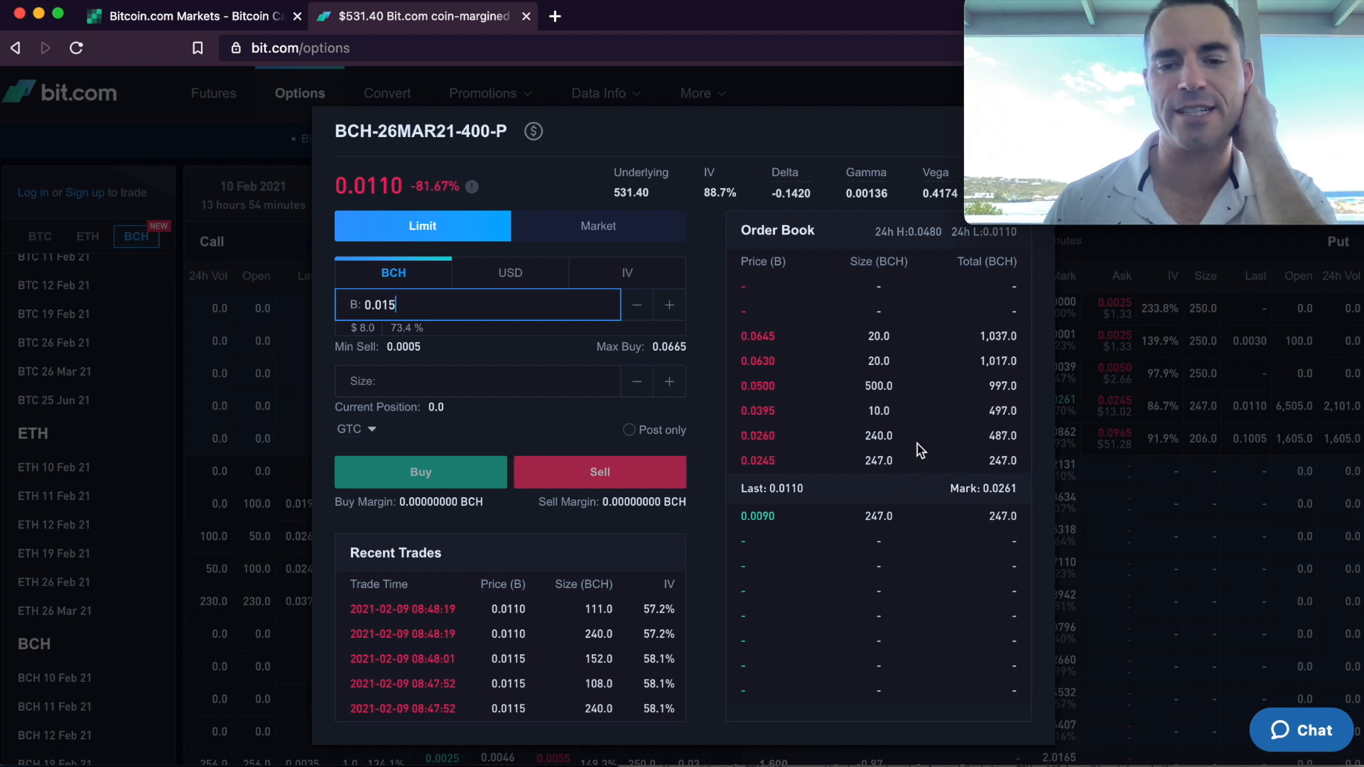
pyautogui.moveTo(754, 479)
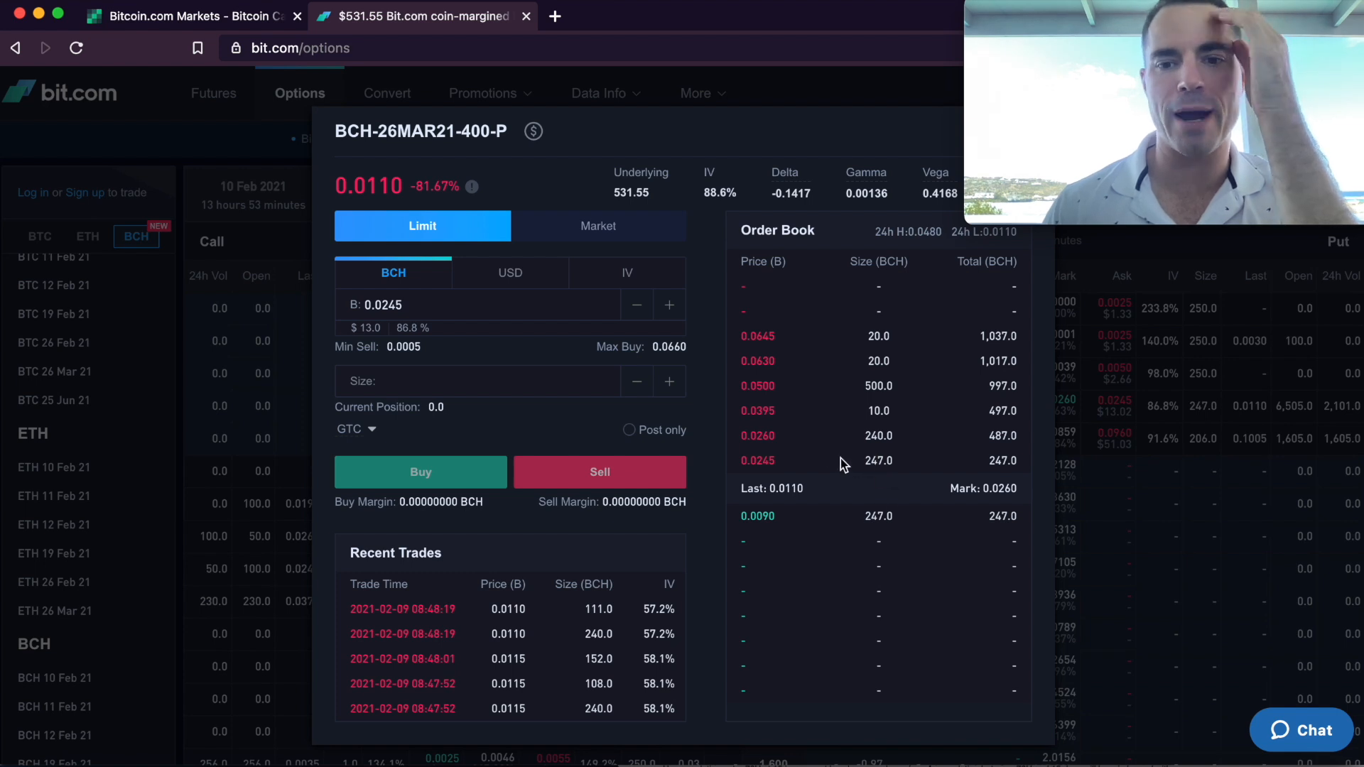
pyautogui.moveTo(849, 472)
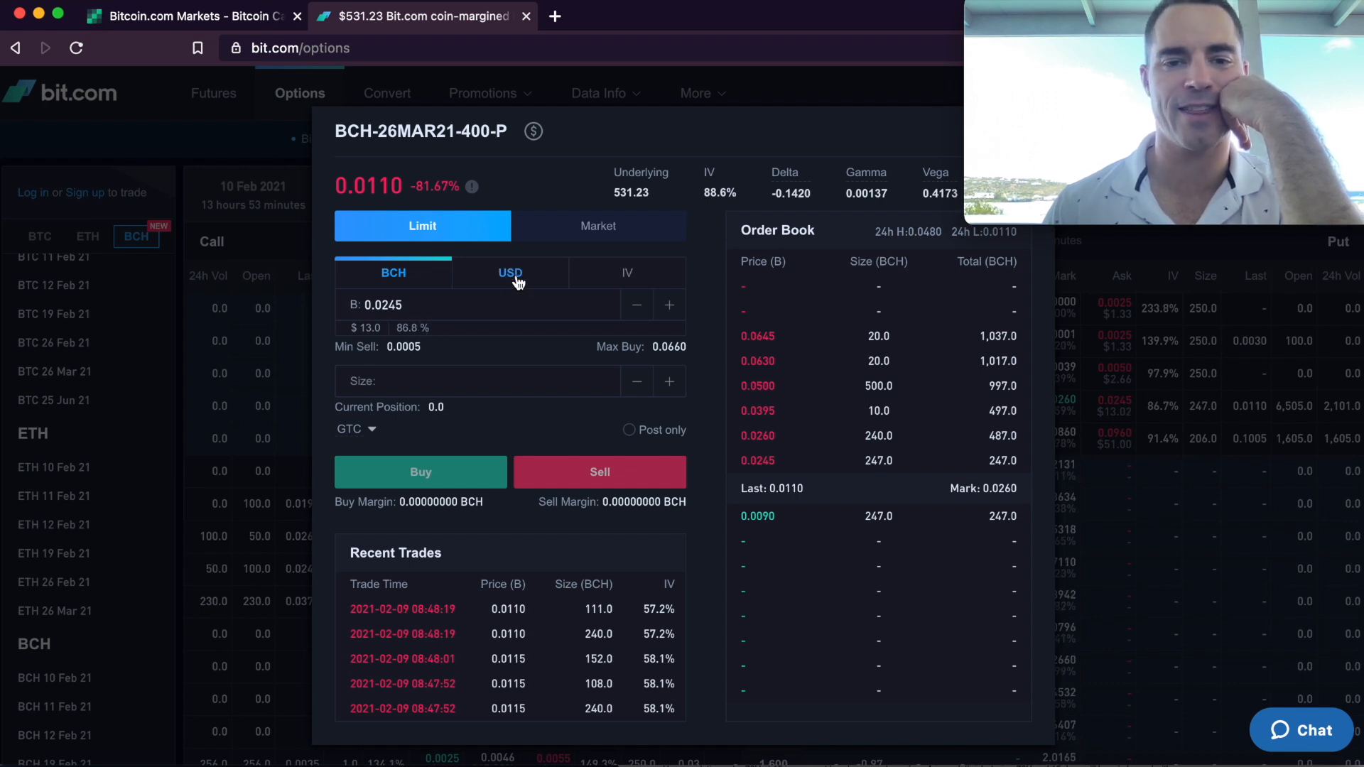
# Switch the put ticket's limit price to USD, showing $4.8 (0.0090 BCH).
pyautogui.click(510, 273)
pyautogui.write('4.8')
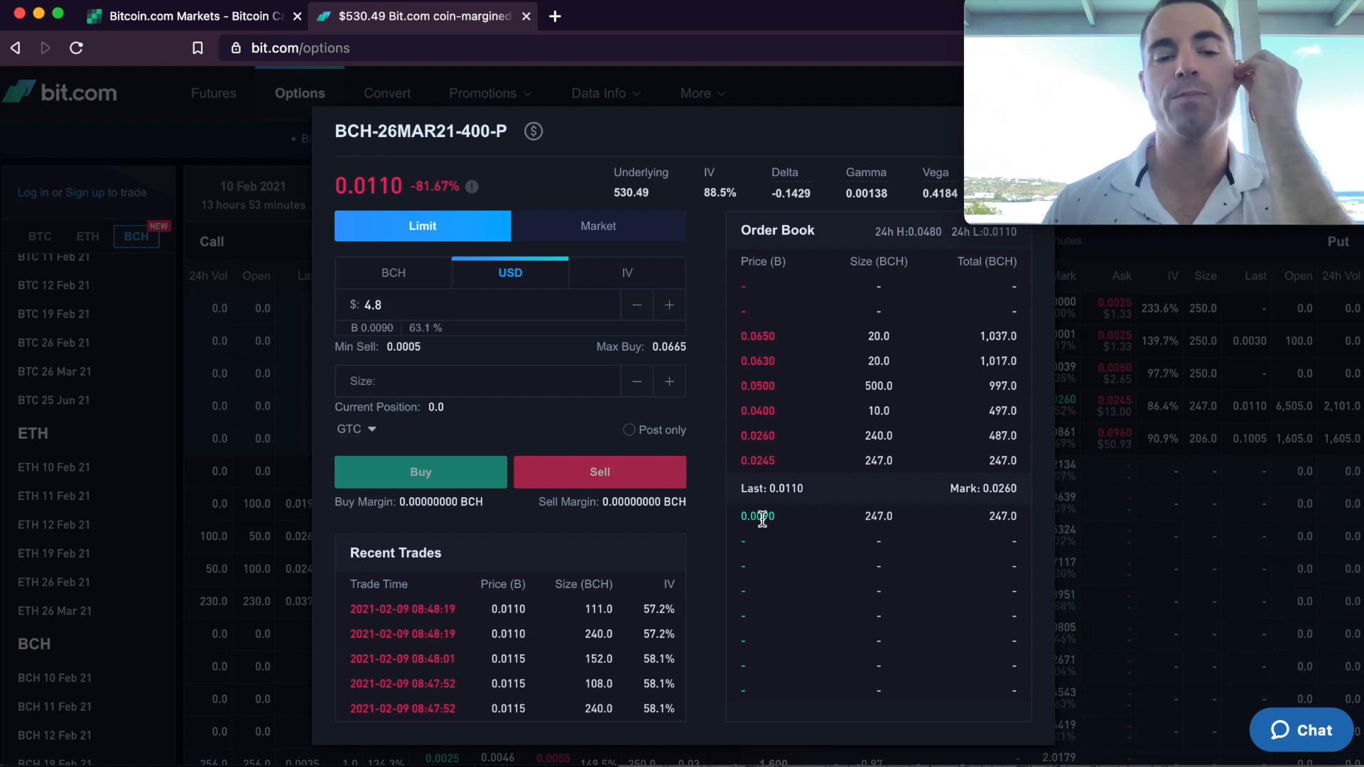
pyautogui.moveTo(832, 517)
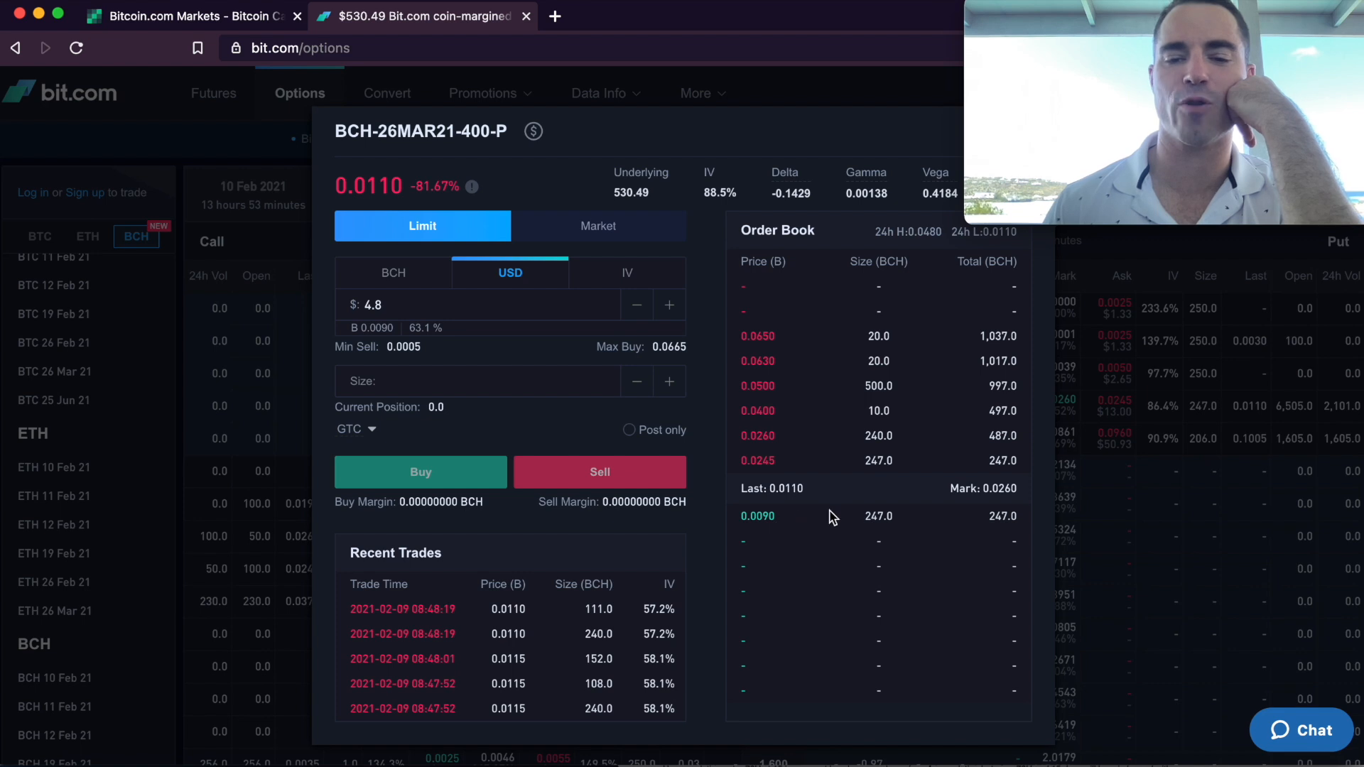
pyautogui.moveTo(780, 461)
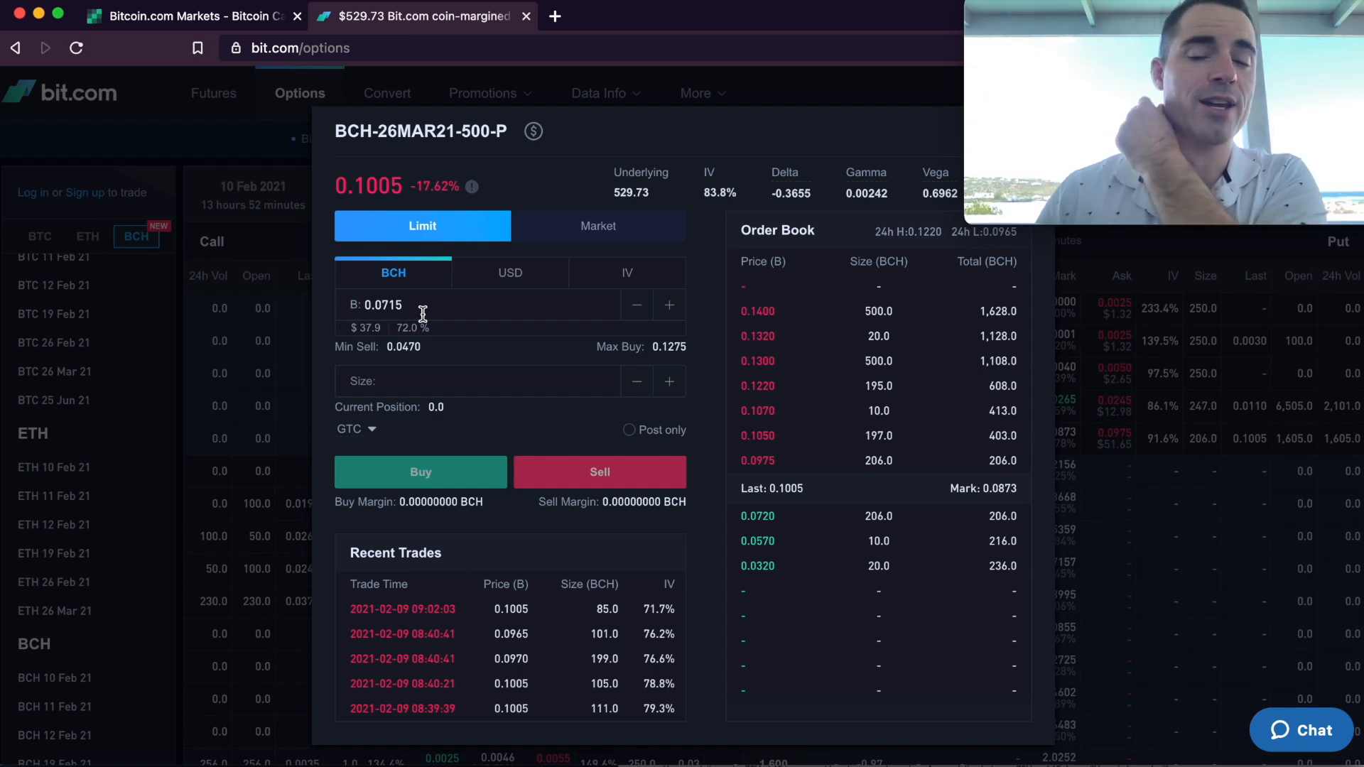
pyautogui.moveTo(835, 550)
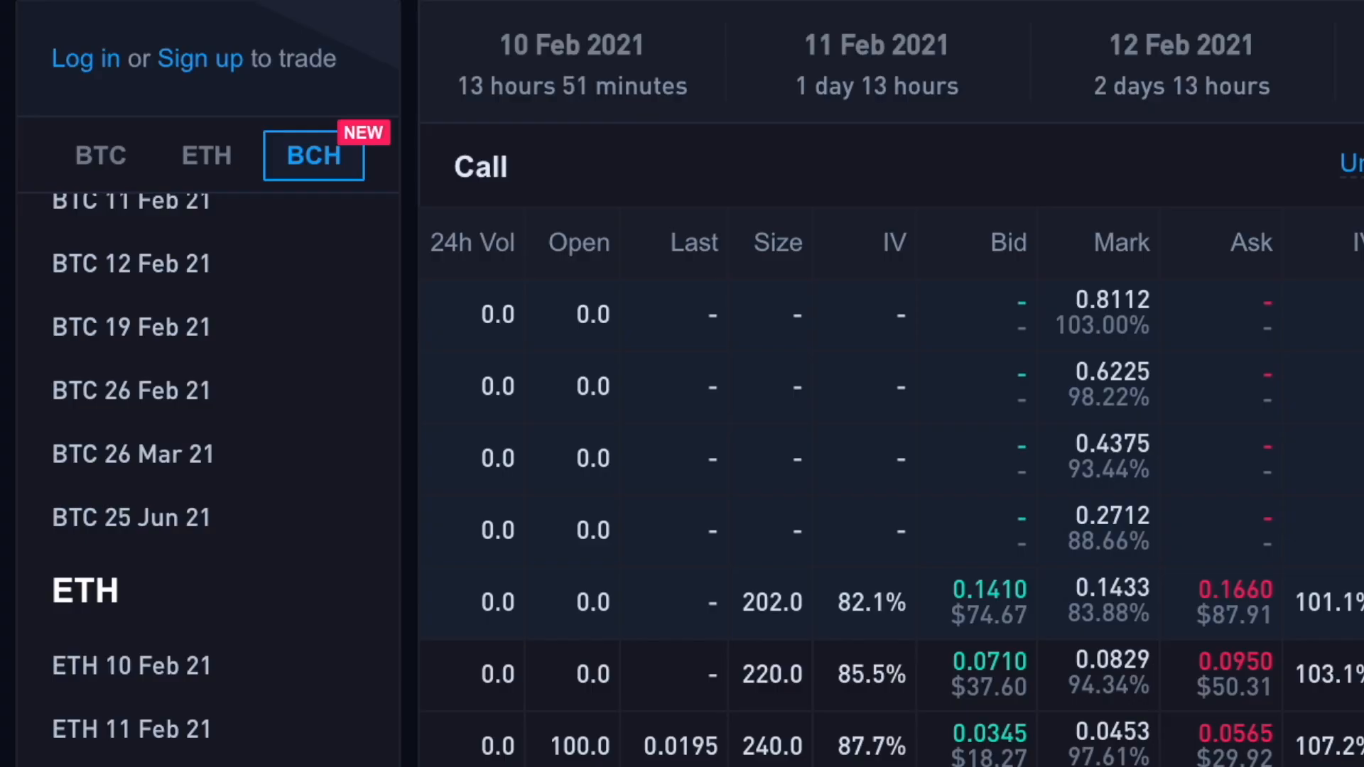
pyautogui.moveTo(629, 68)
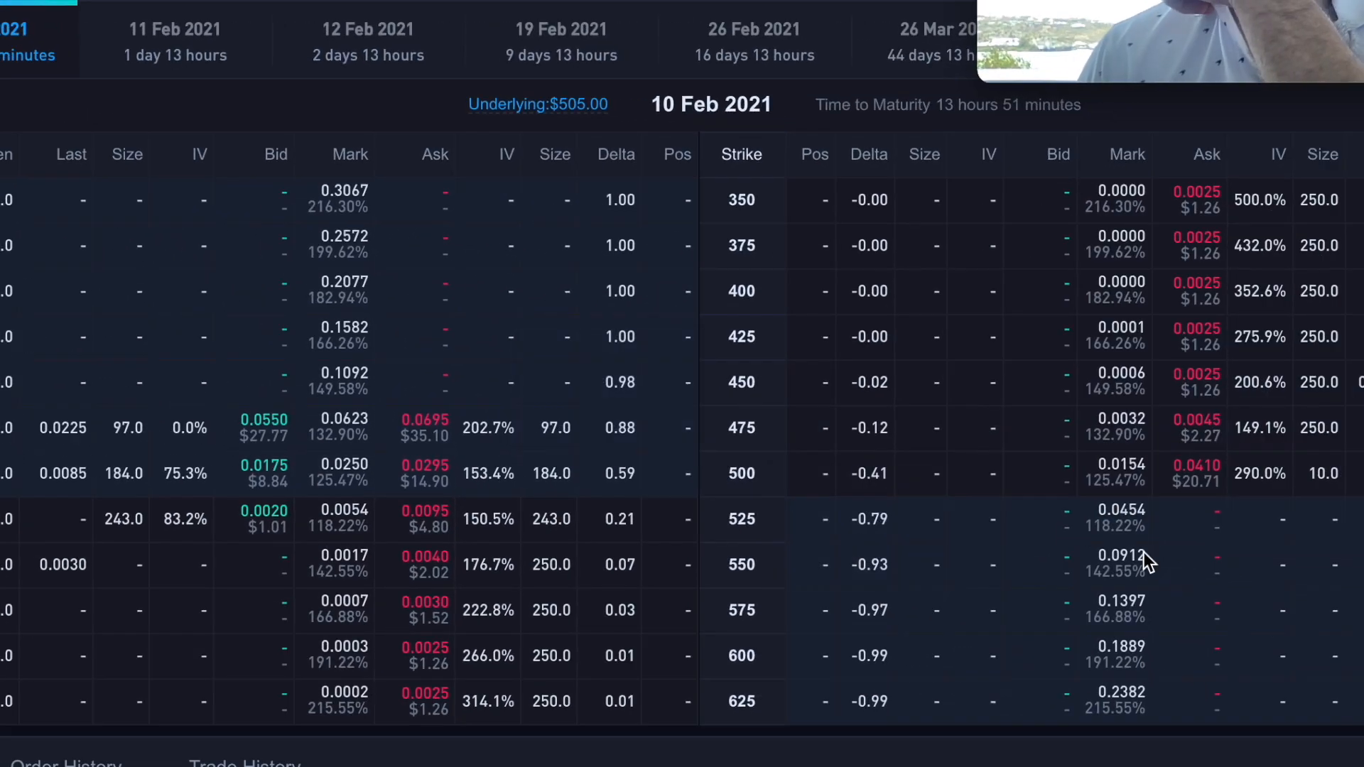
# Select an expiry tab above the BCH options chain, showing strikes 375–625.
pyautogui.click(174, 39)
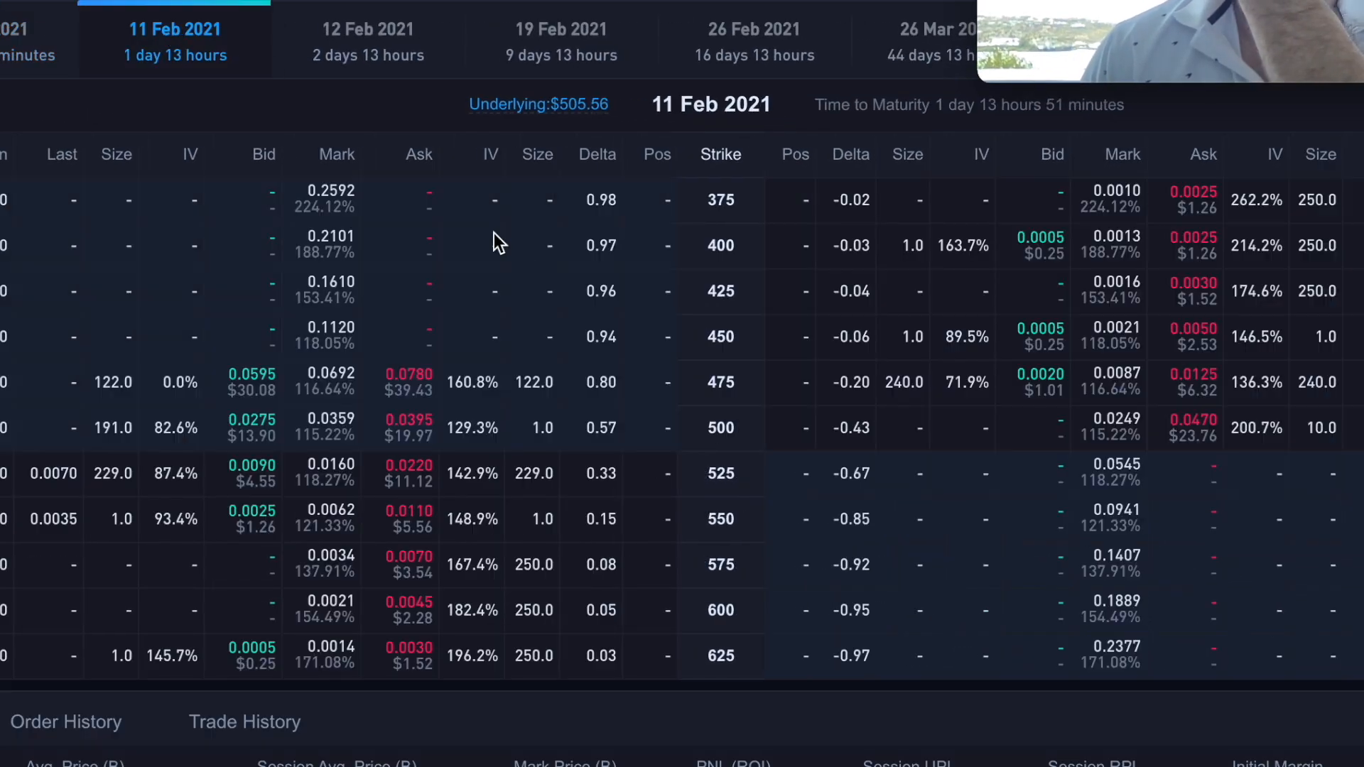
pyautogui.moveTo(721, 283)
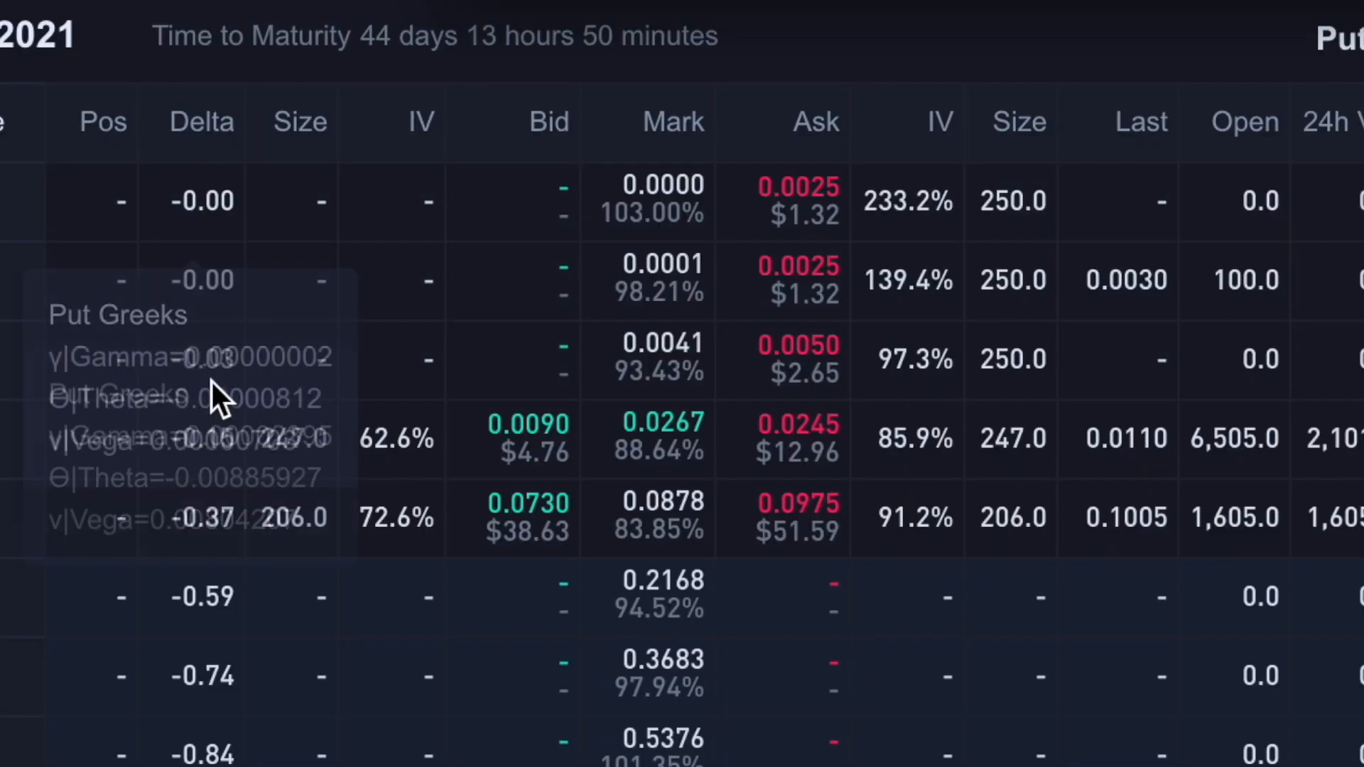
pyautogui.moveTo(579, 705)
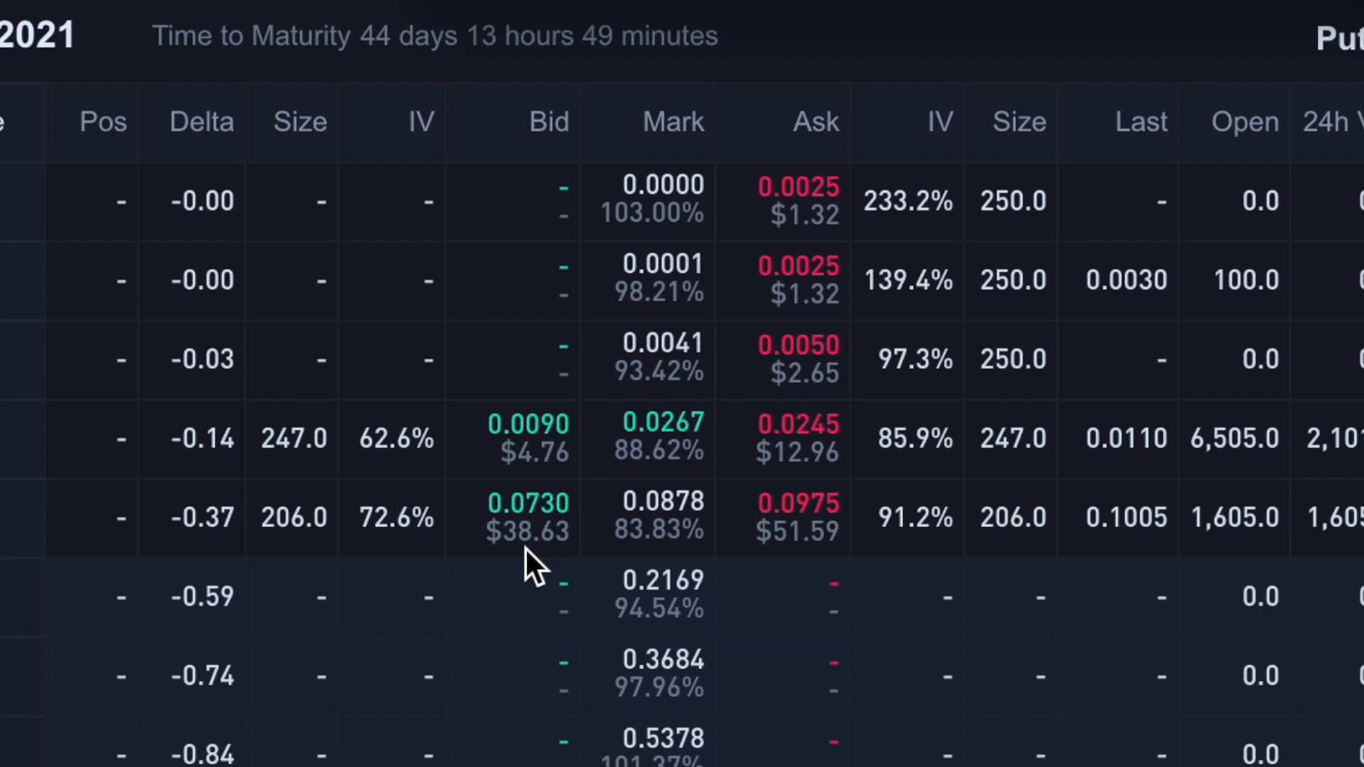
pyautogui.moveTo(487, 579)
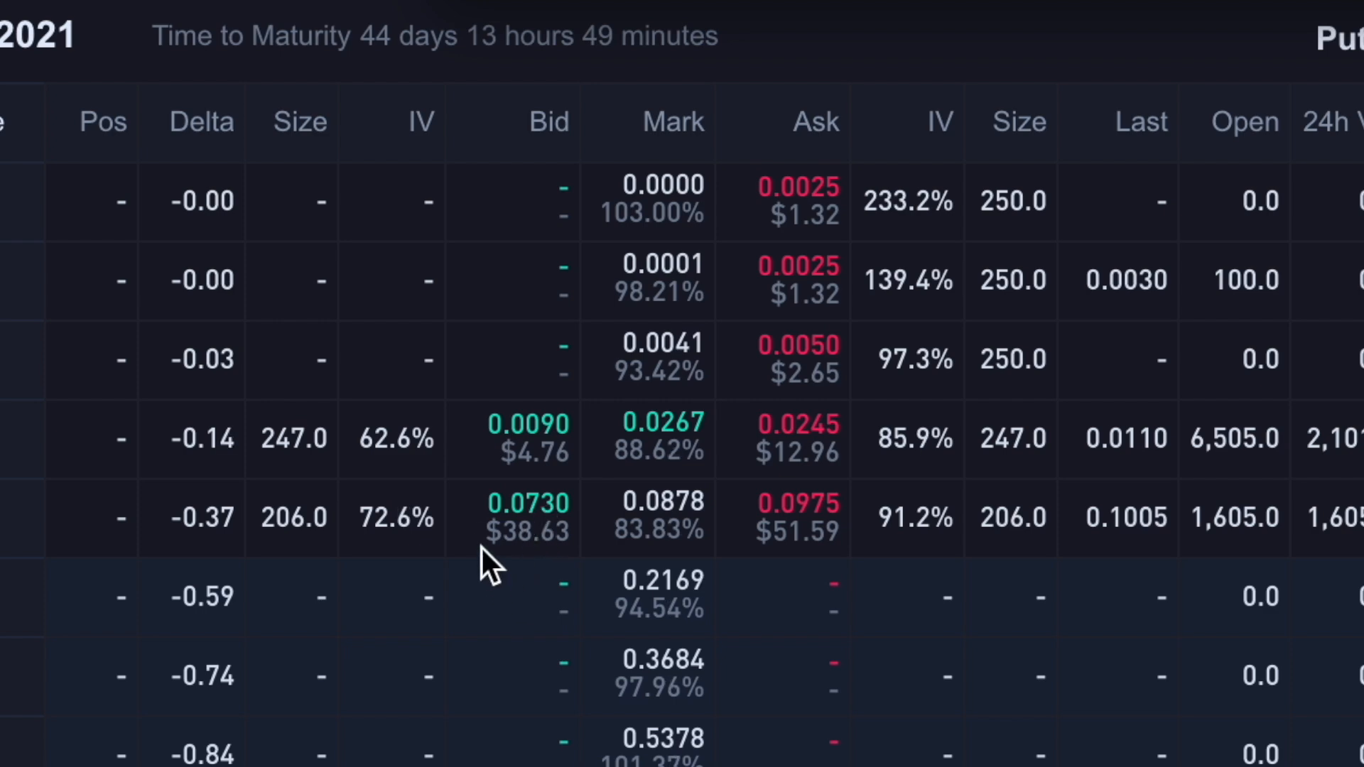
pyautogui.moveTo(575, 674)
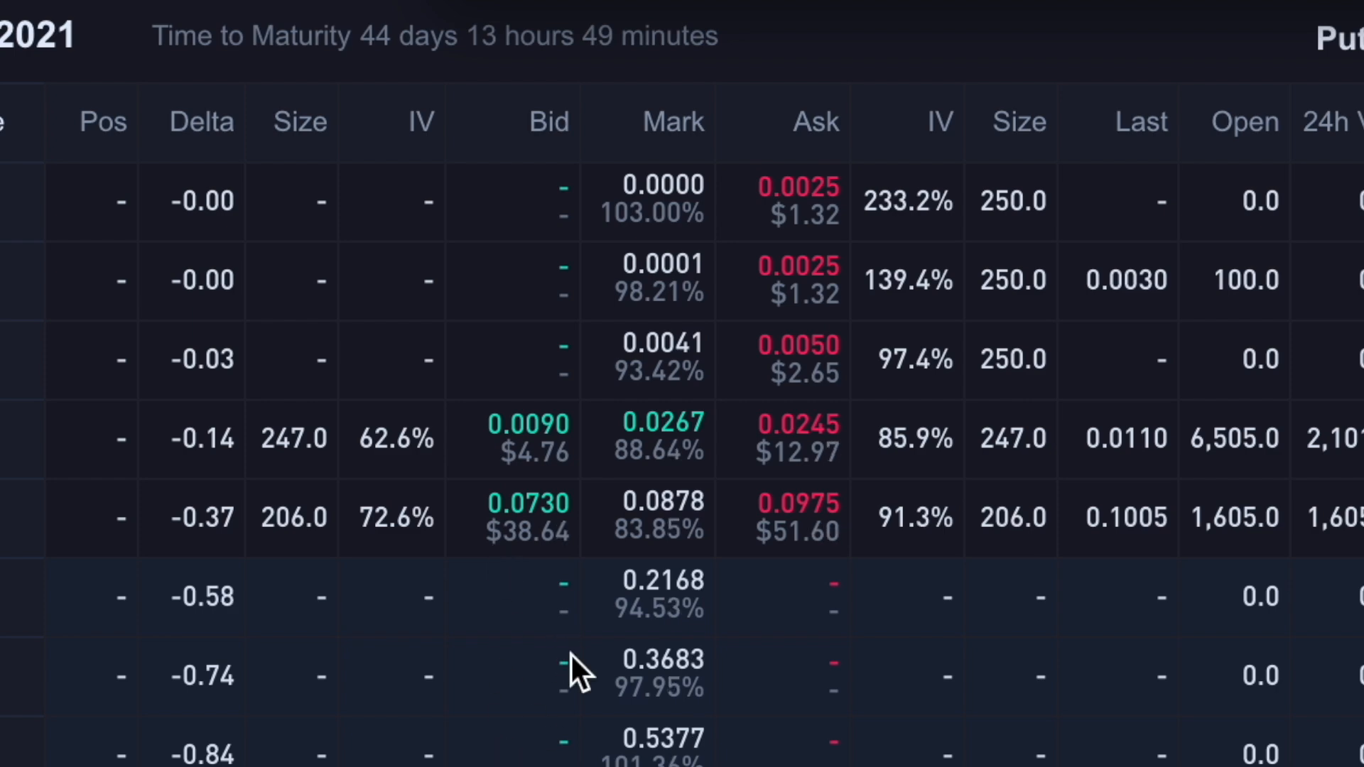
pyautogui.moveTo(534, 541)
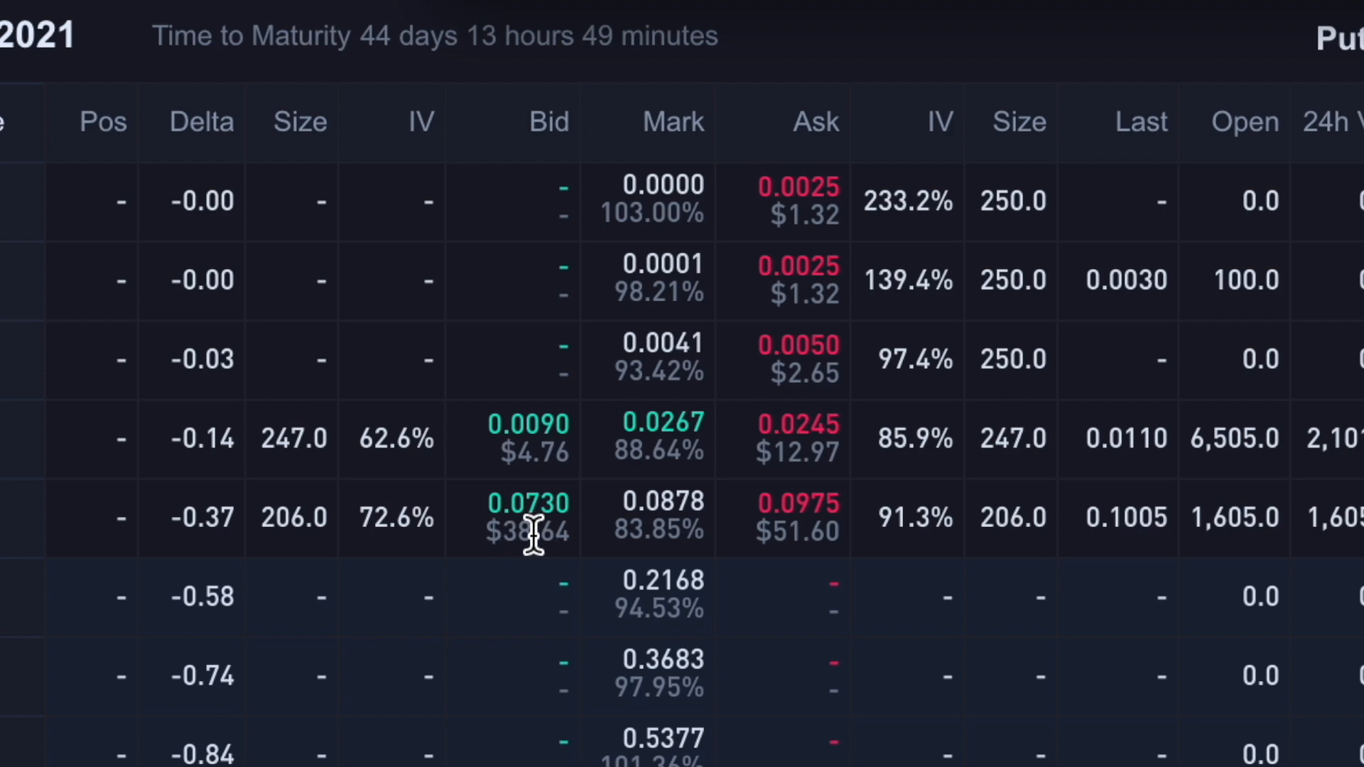
pyautogui.moveTo(521, 667)
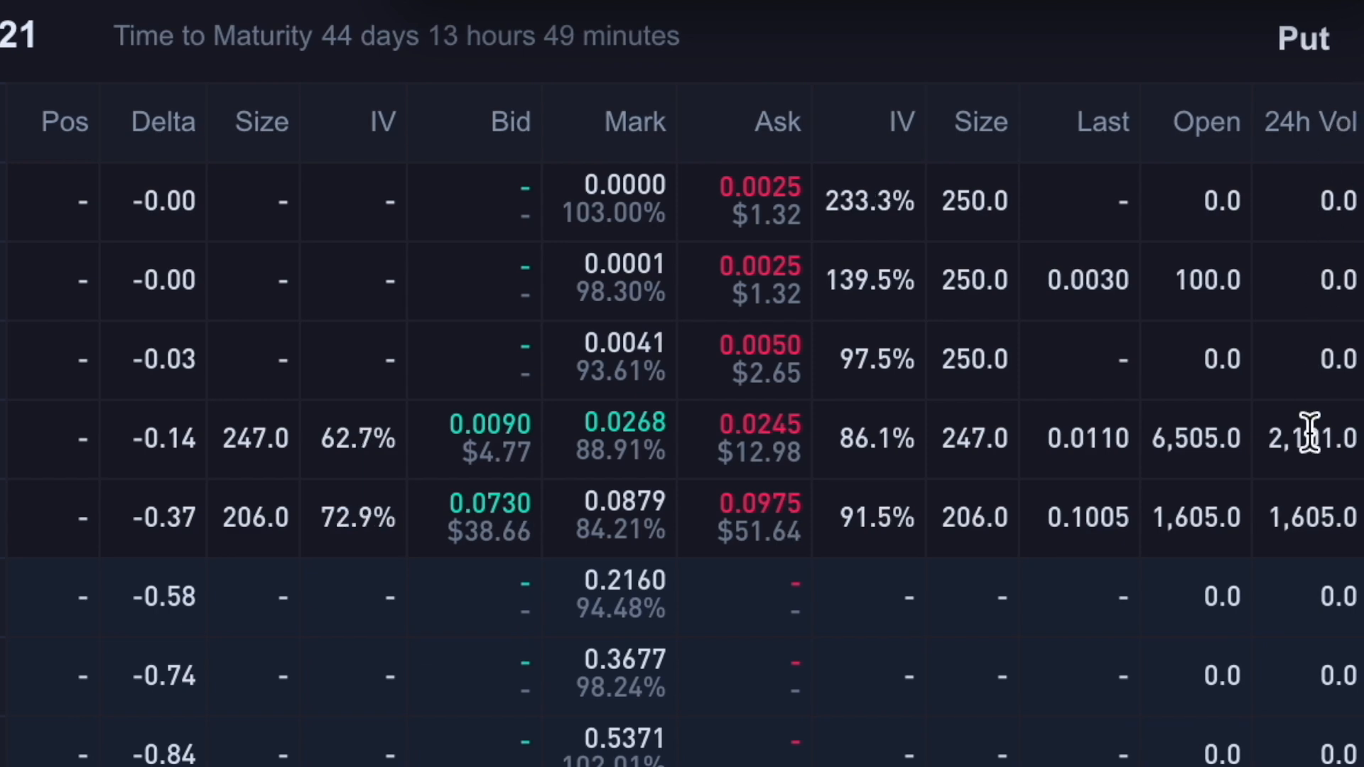
pyautogui.moveTo(1334, 557)
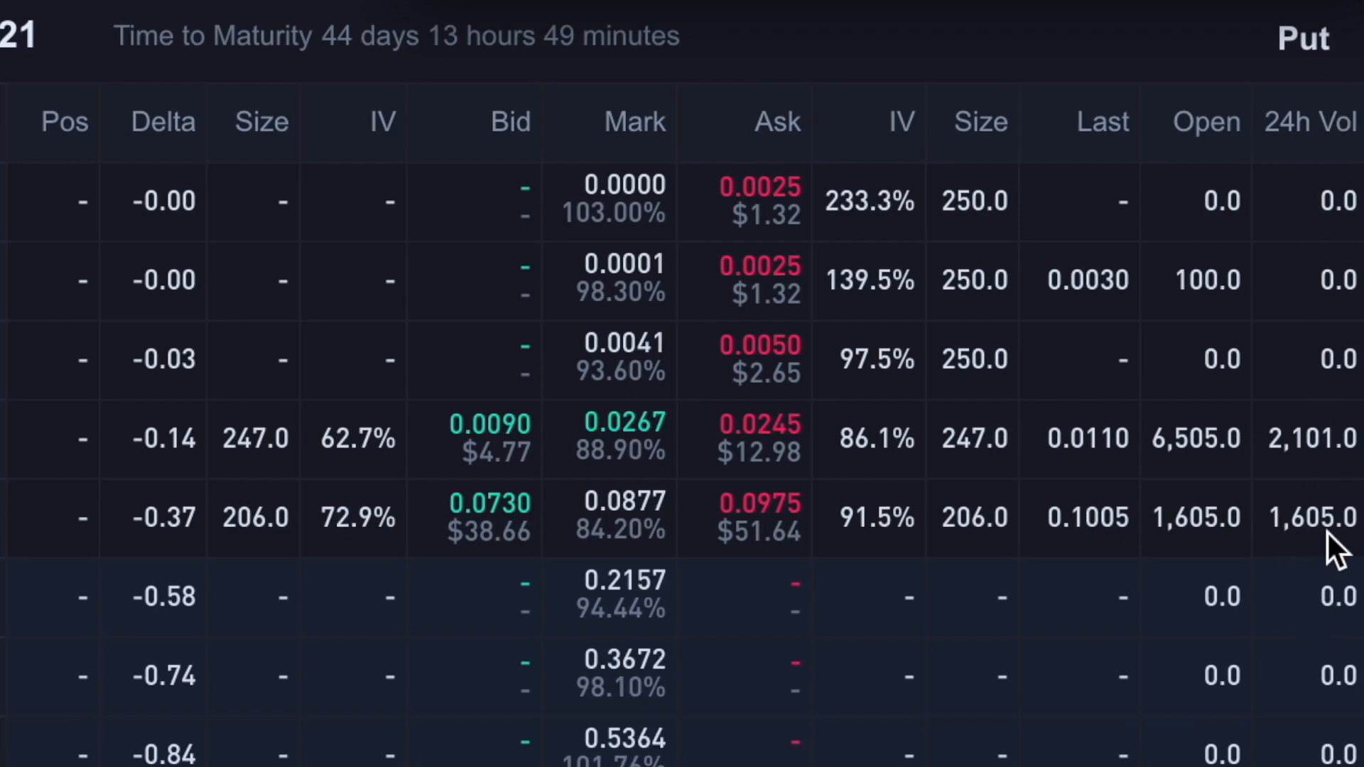
pyautogui.moveTo(774, 495)
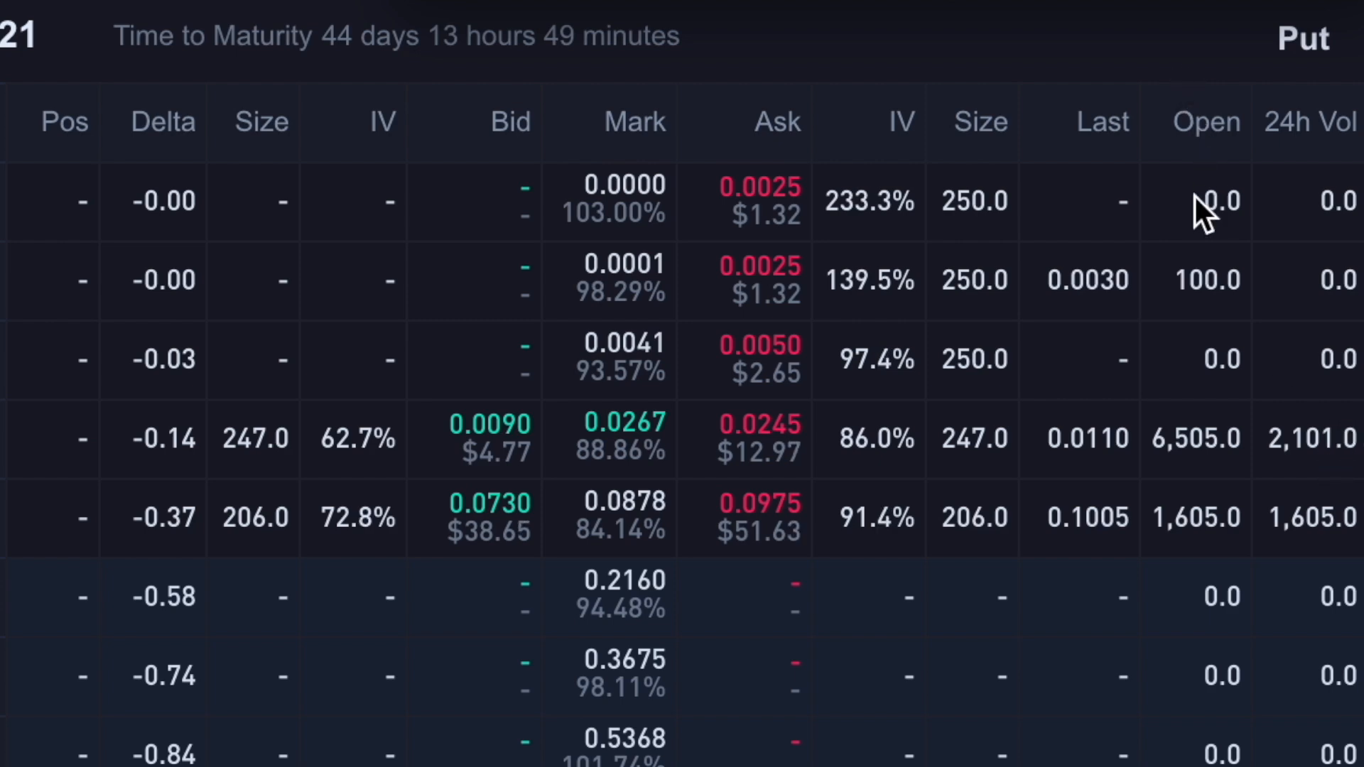
pyautogui.moveTo(1167, 506)
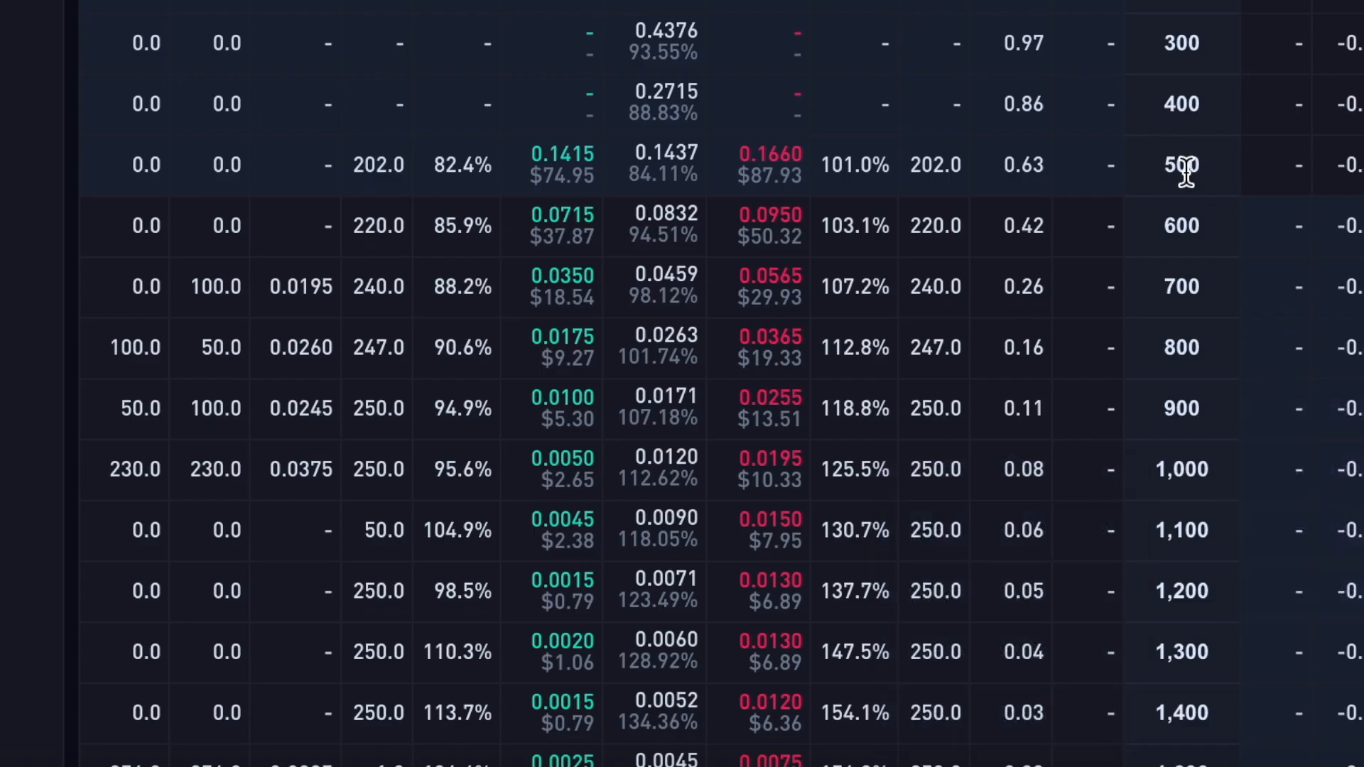
pyautogui.moveTo(1149, 269)
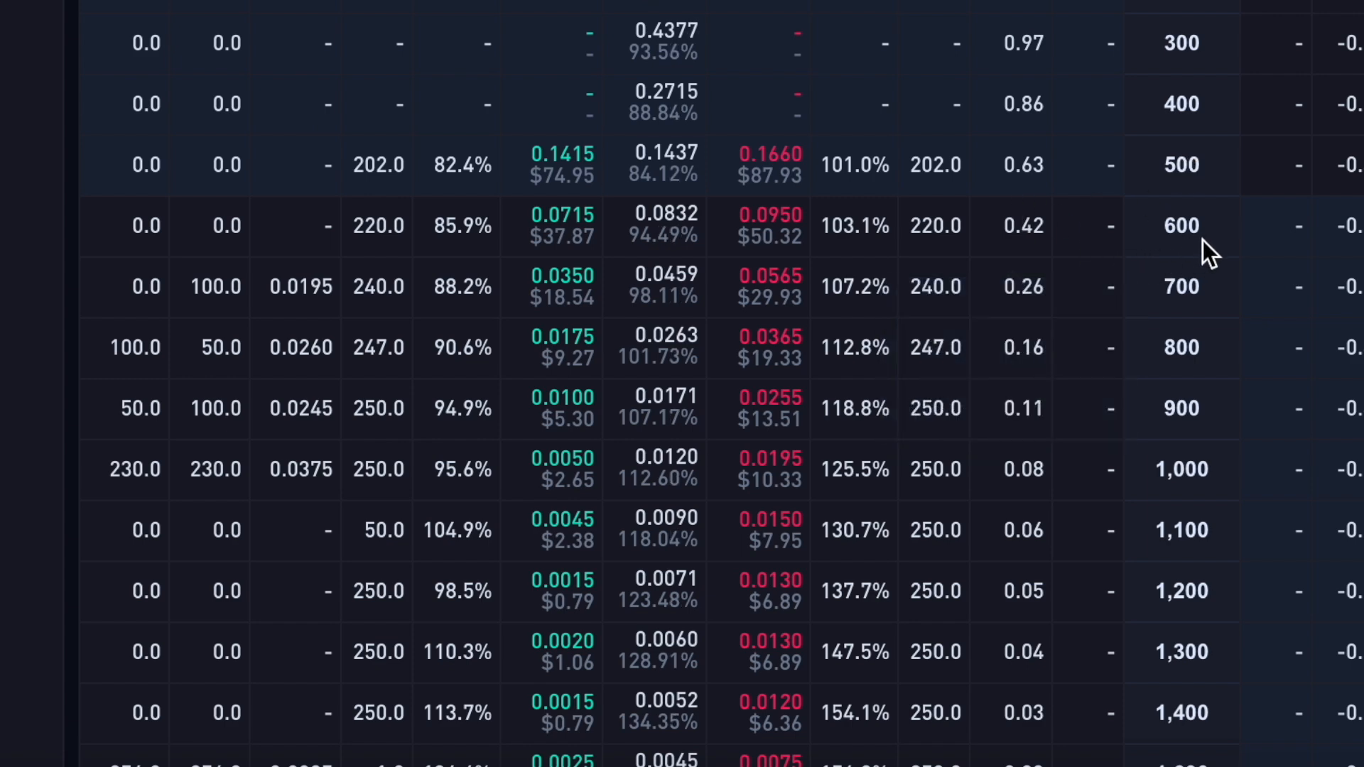
pyautogui.moveTo(557, 265)
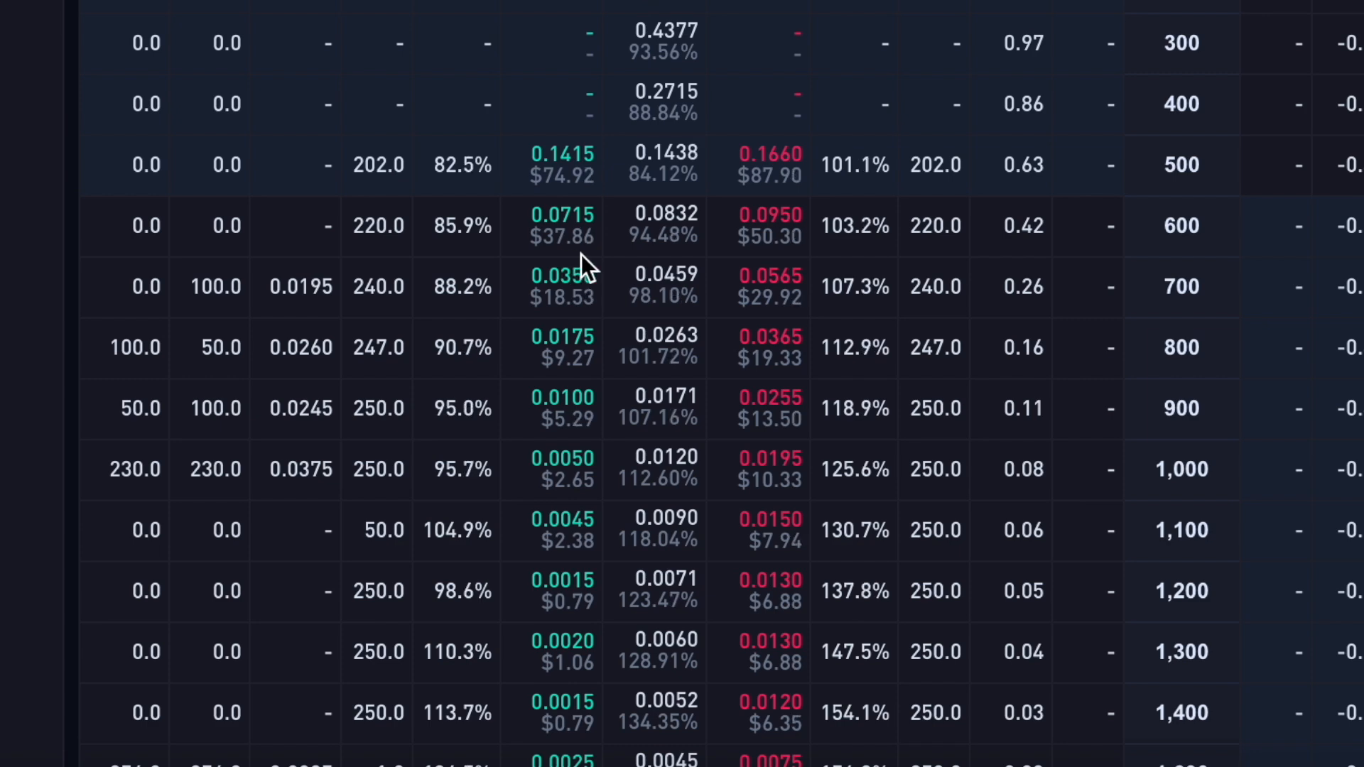
pyautogui.moveTo(1205, 258)
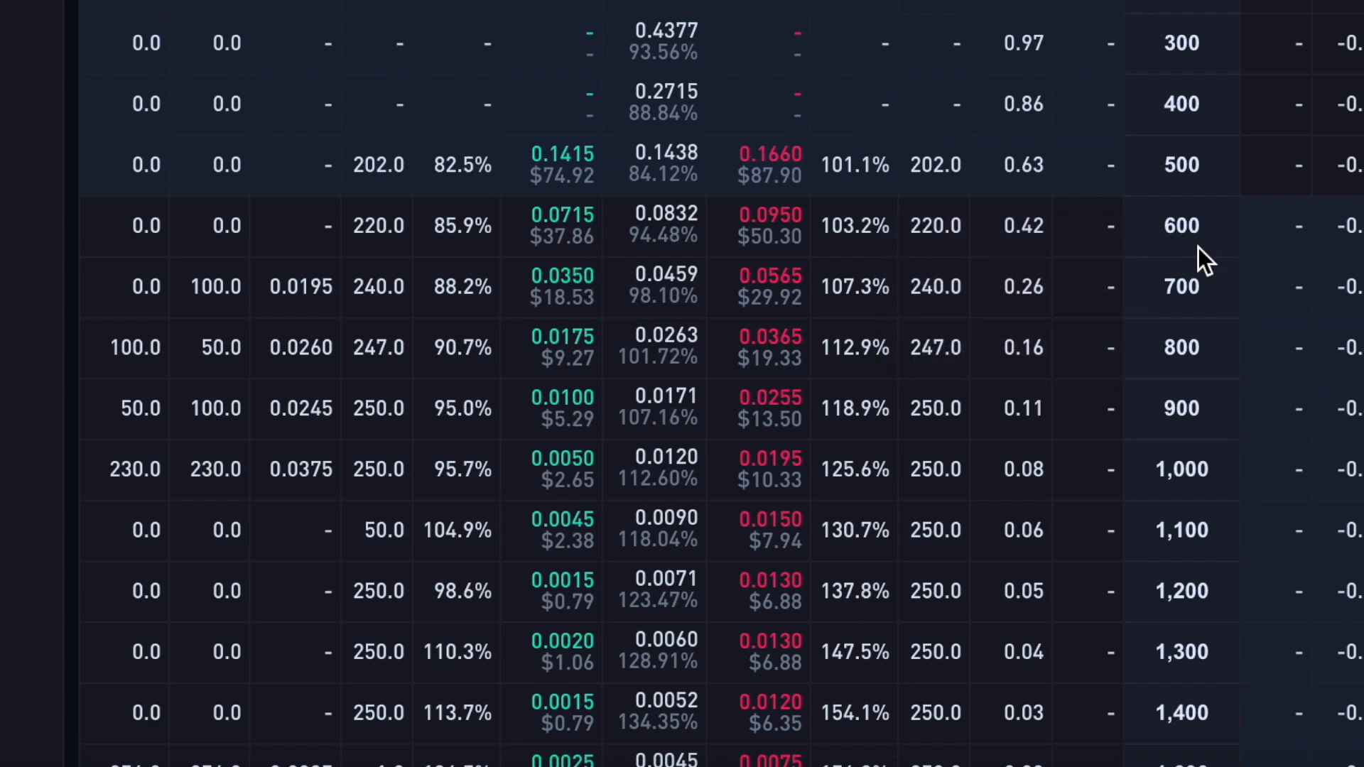
pyautogui.moveTo(1176, 264)
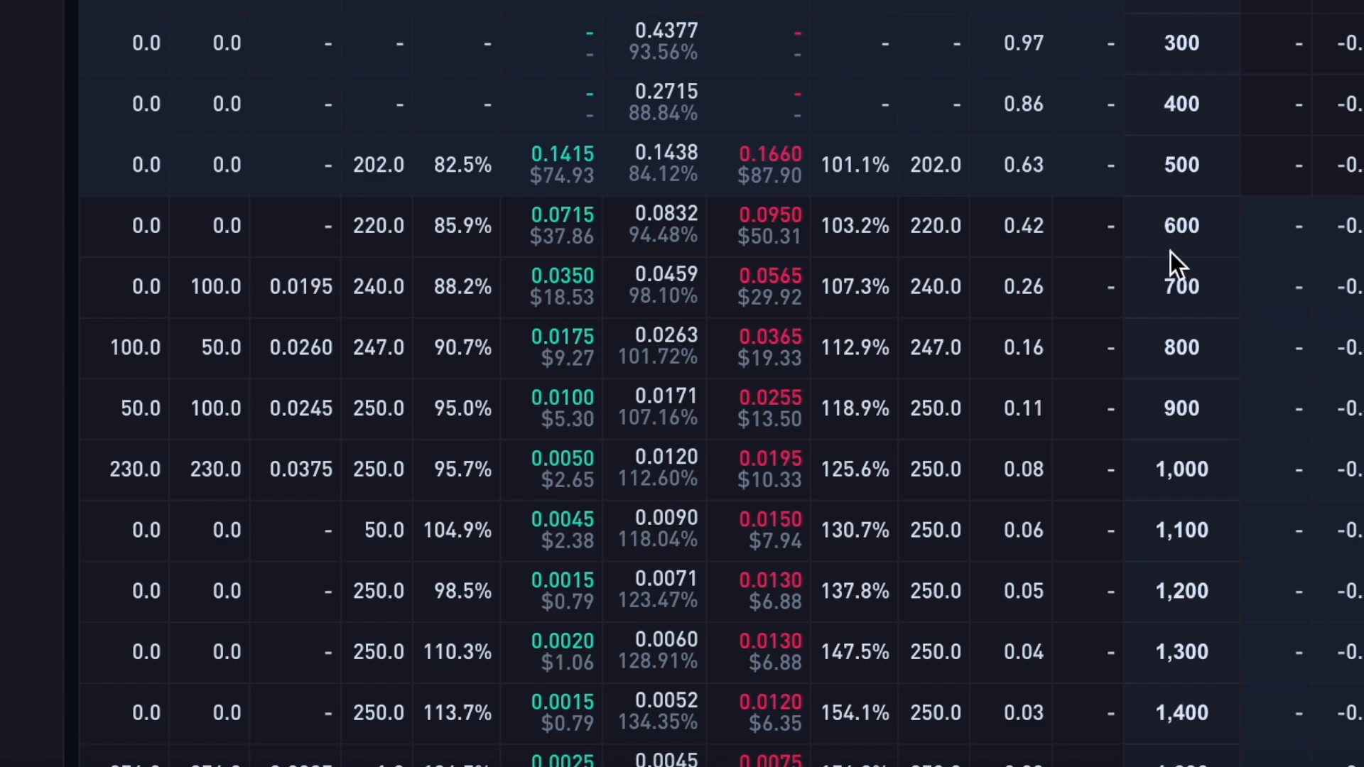
pyautogui.moveTo(561, 224)
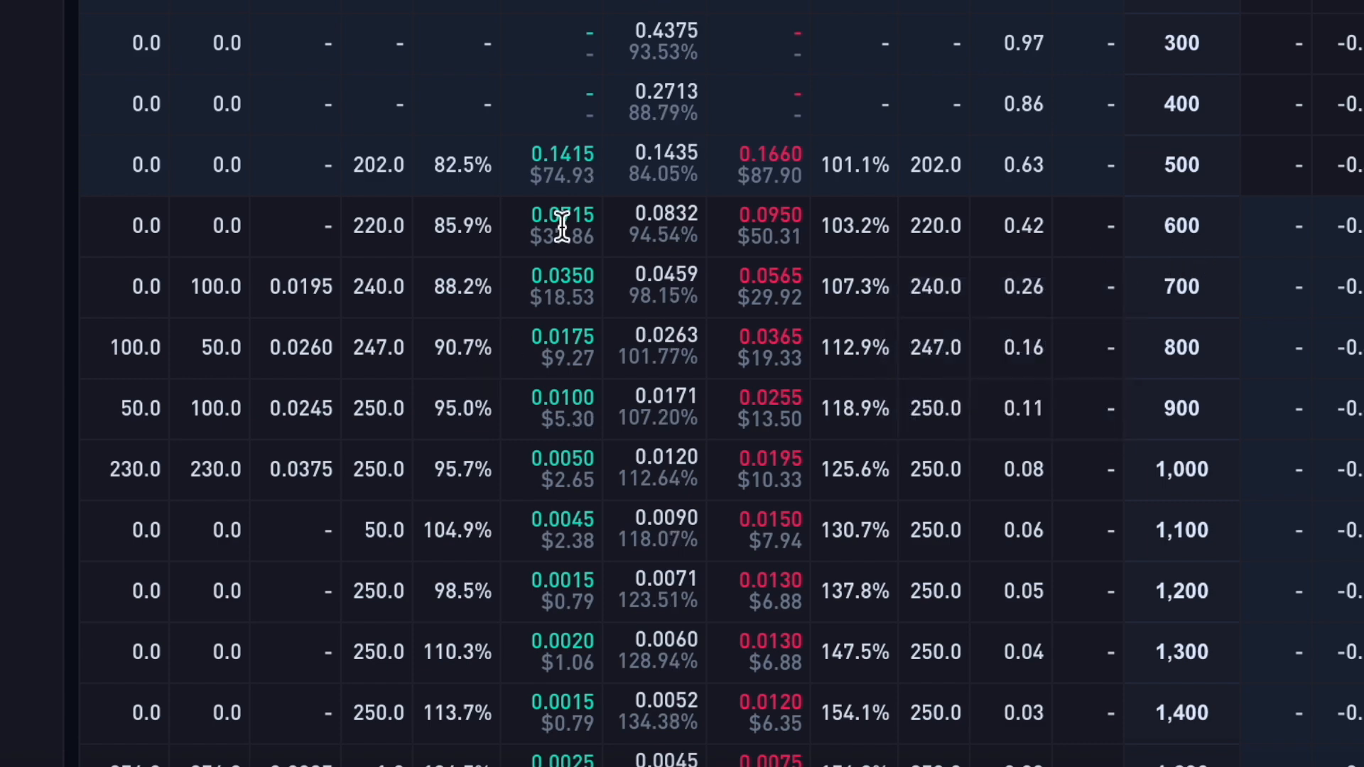
pyautogui.moveTo(1197, 273)
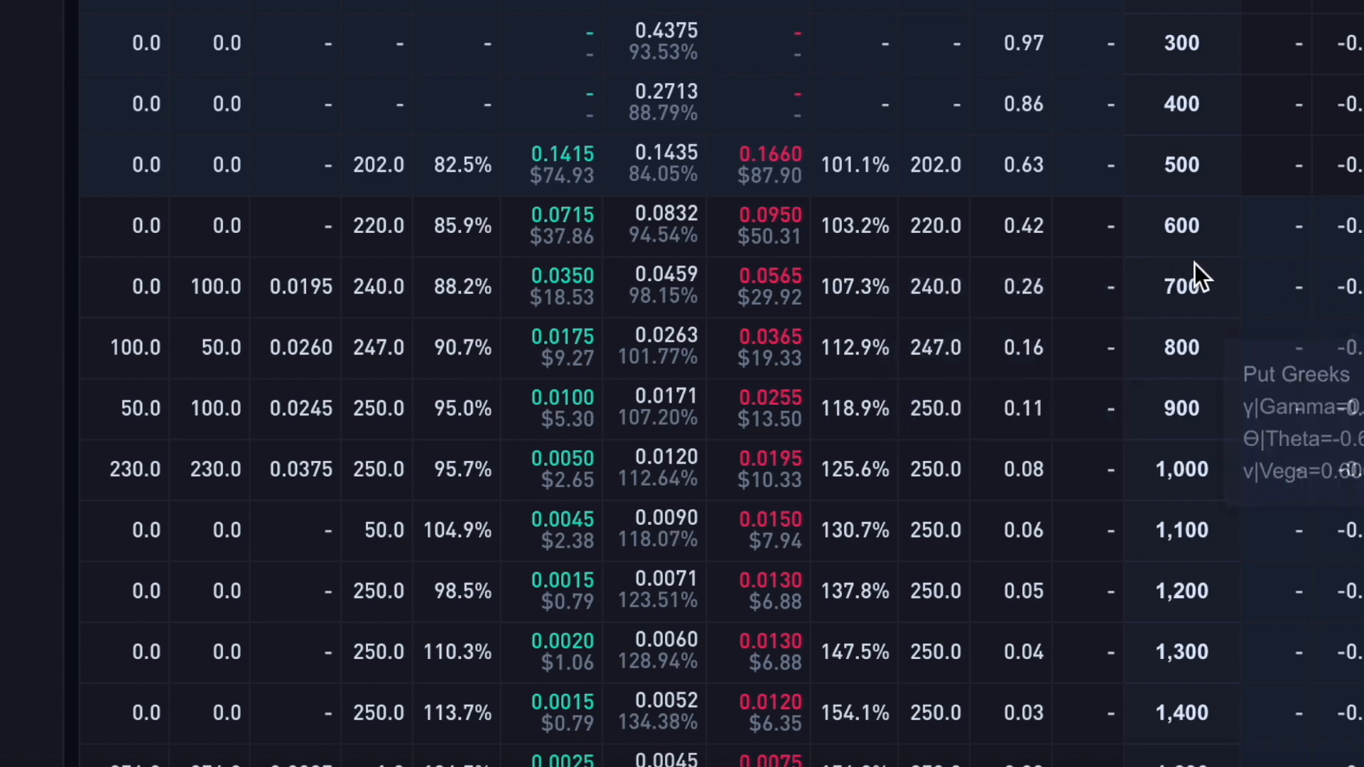
pyautogui.moveTo(603, 293)
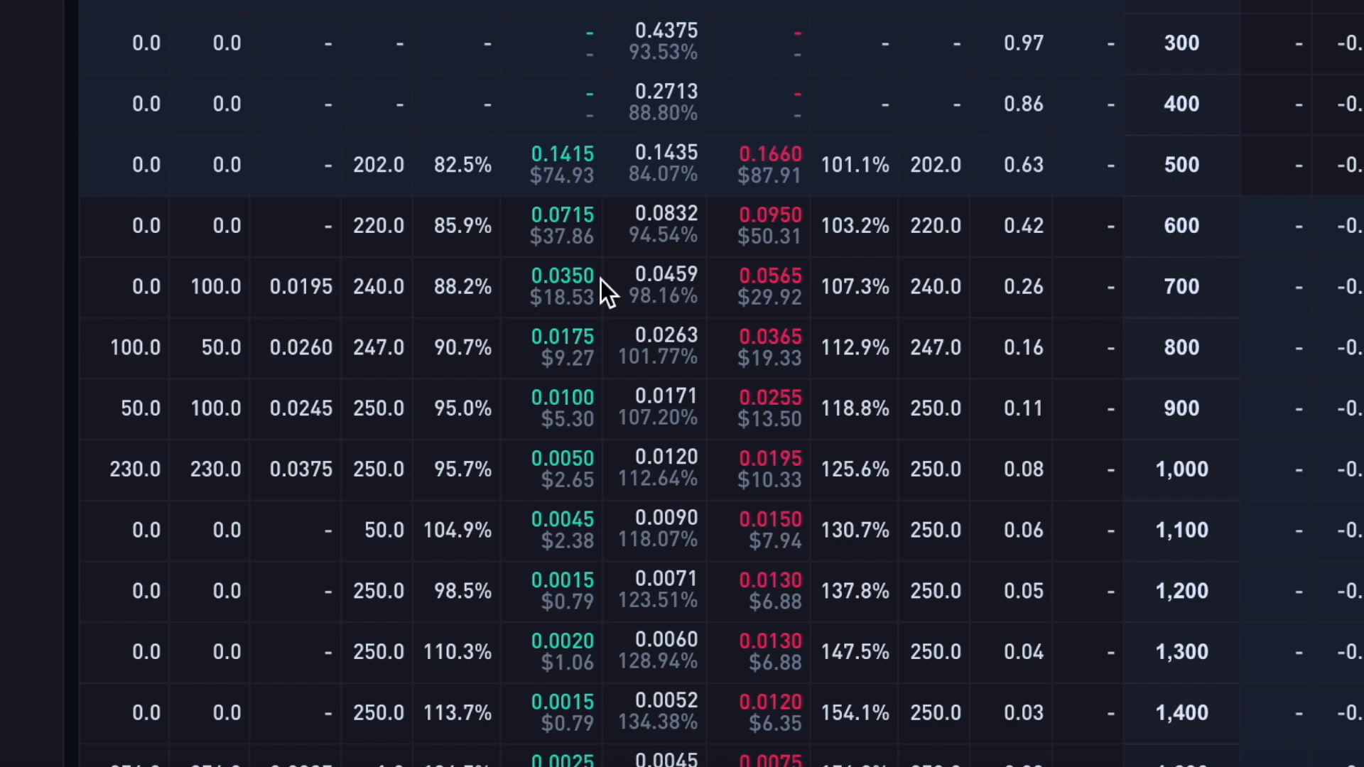
pyautogui.moveTo(1193, 255)
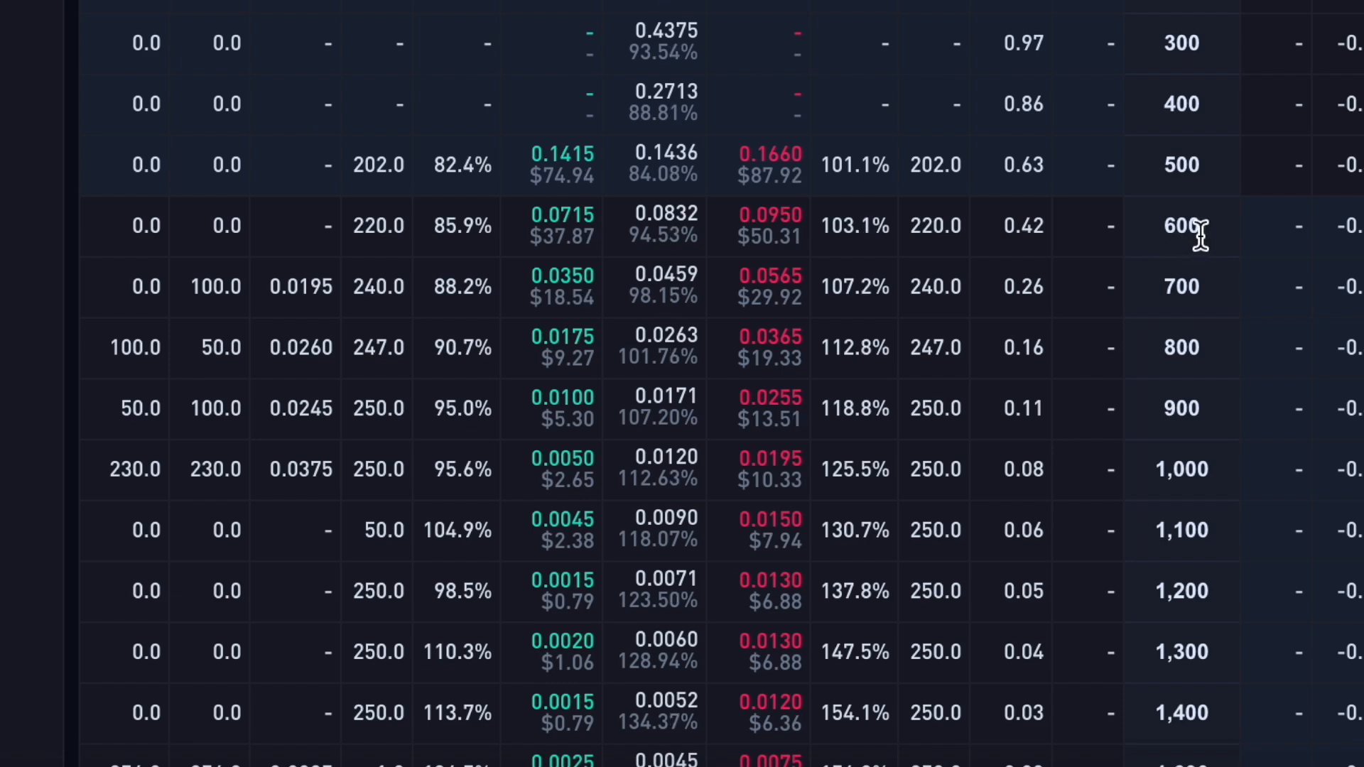
pyautogui.moveTo(575, 240)
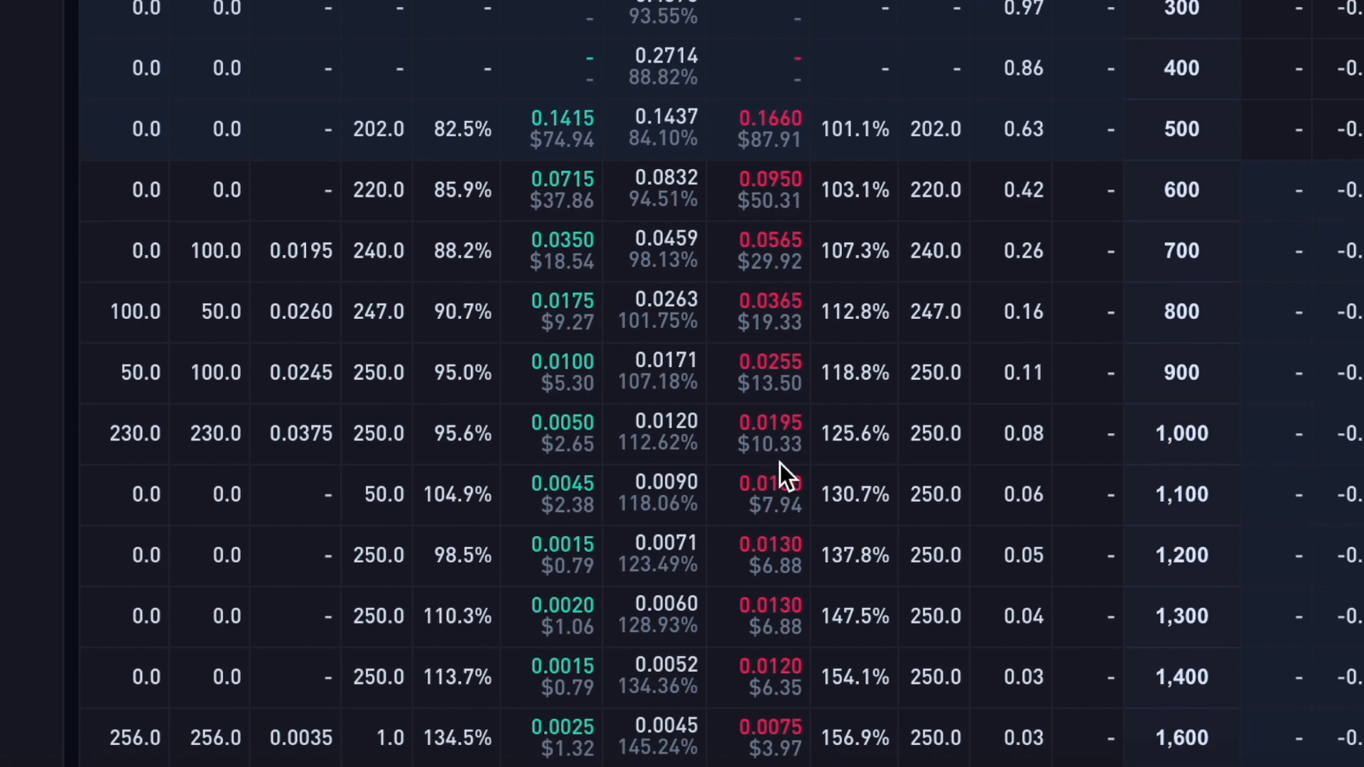
pyautogui.scroll(-3)
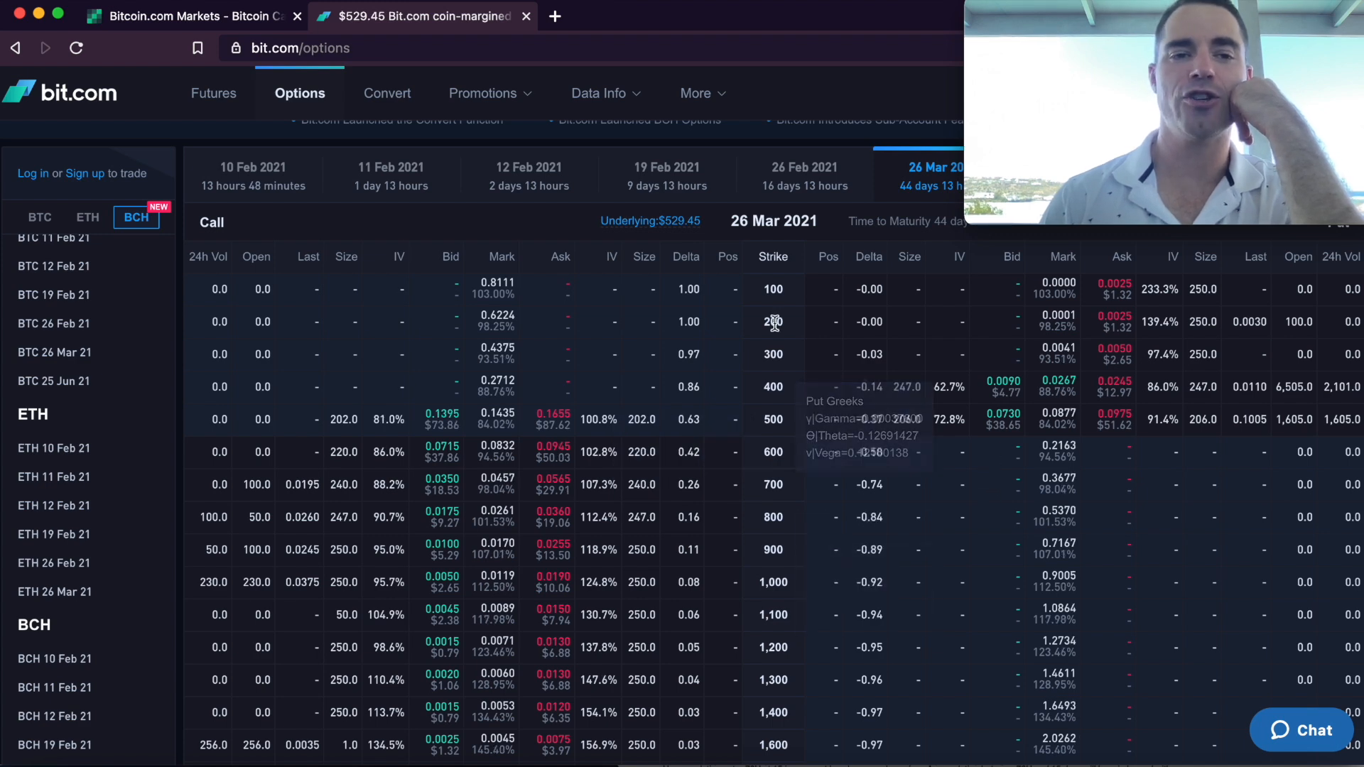
pyautogui.moveTo(734, 319)
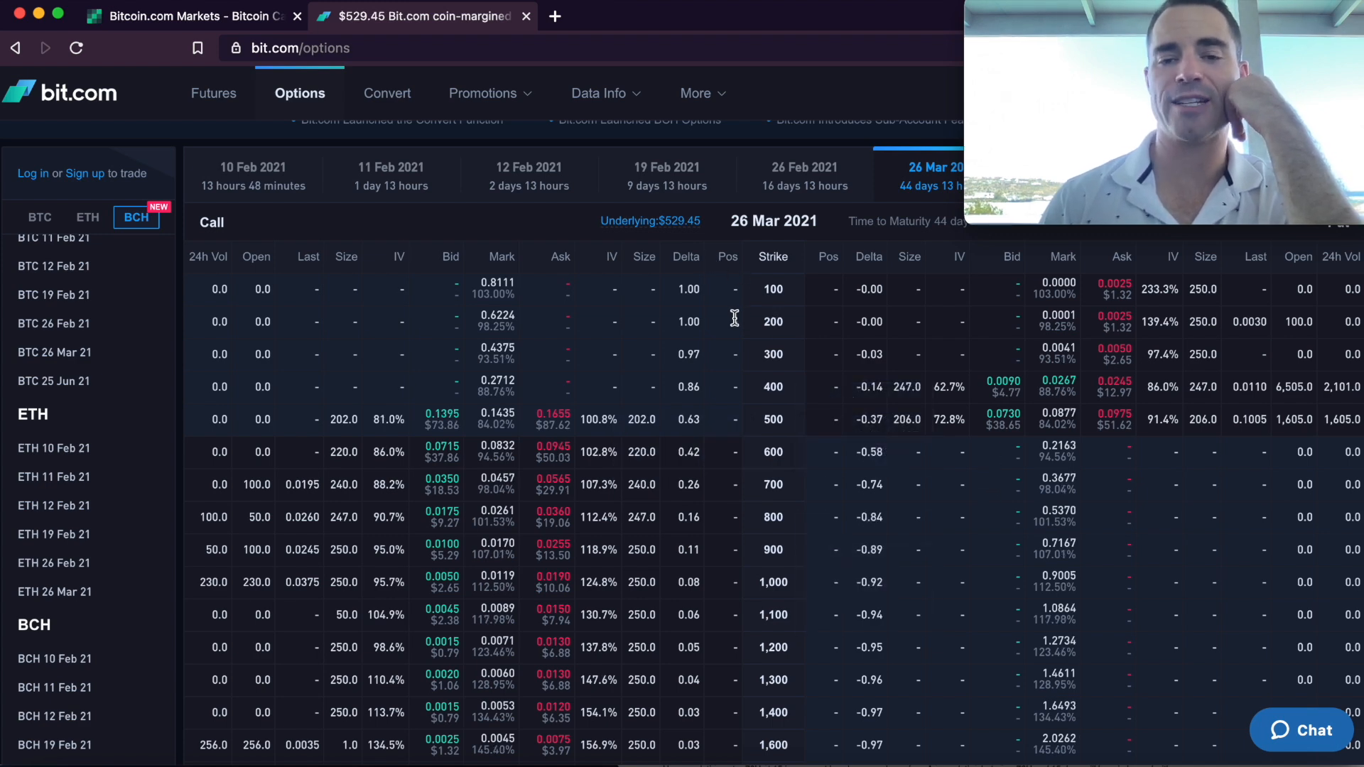